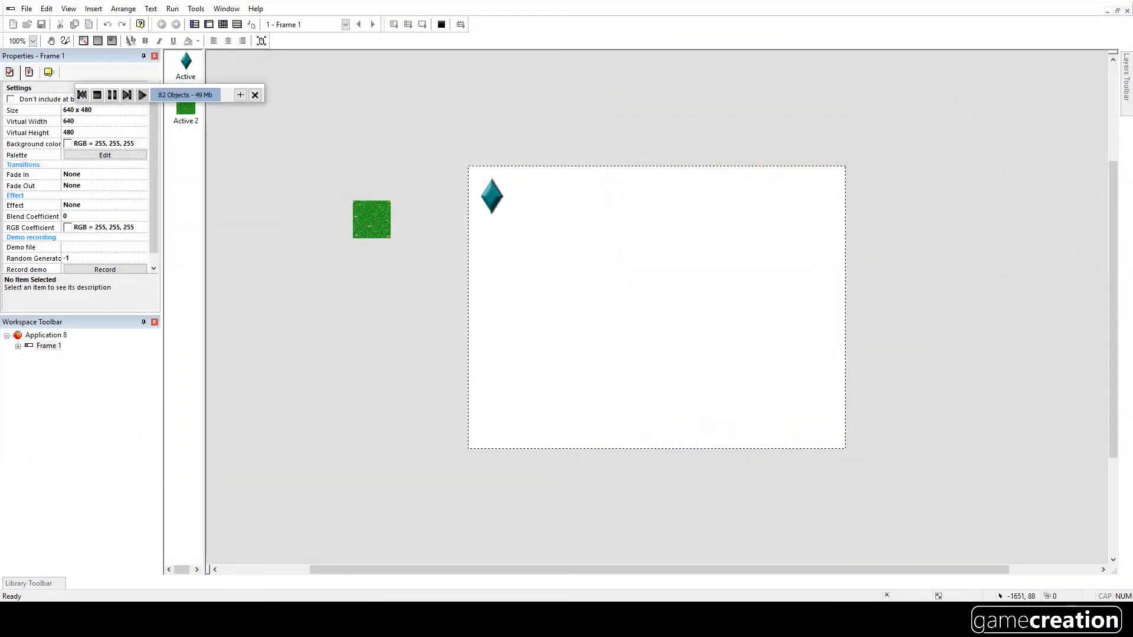
Step: Close the Application 8 test window and return to the frame editor
left_click(143, 94)
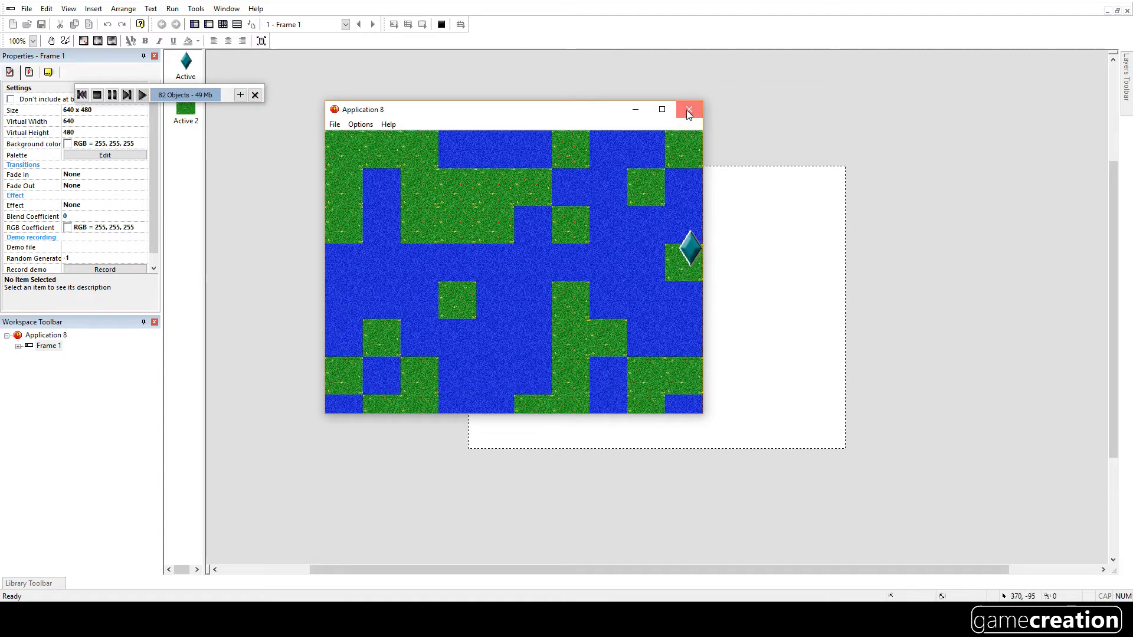
left_click(686, 109)
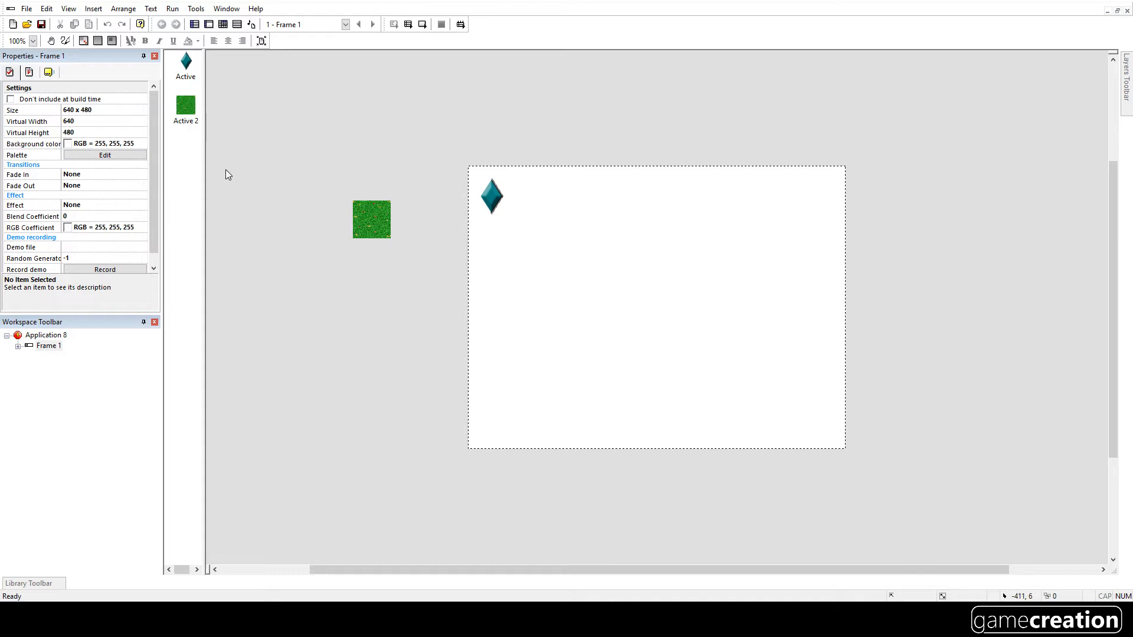
mouse_move(37, 137)
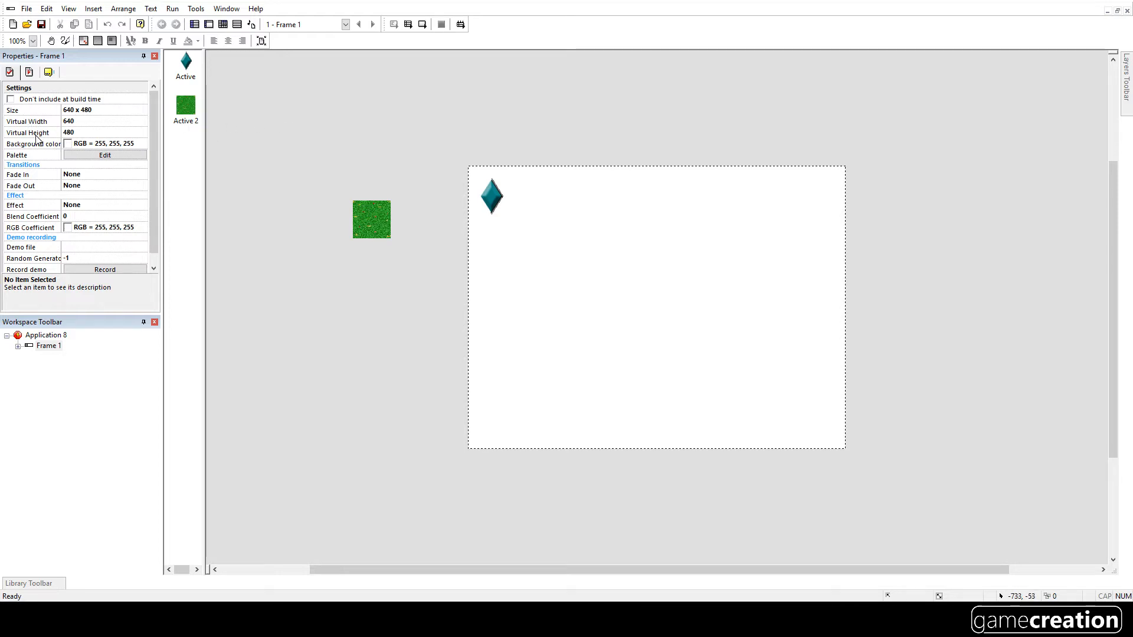
mouse_move(13, 116)
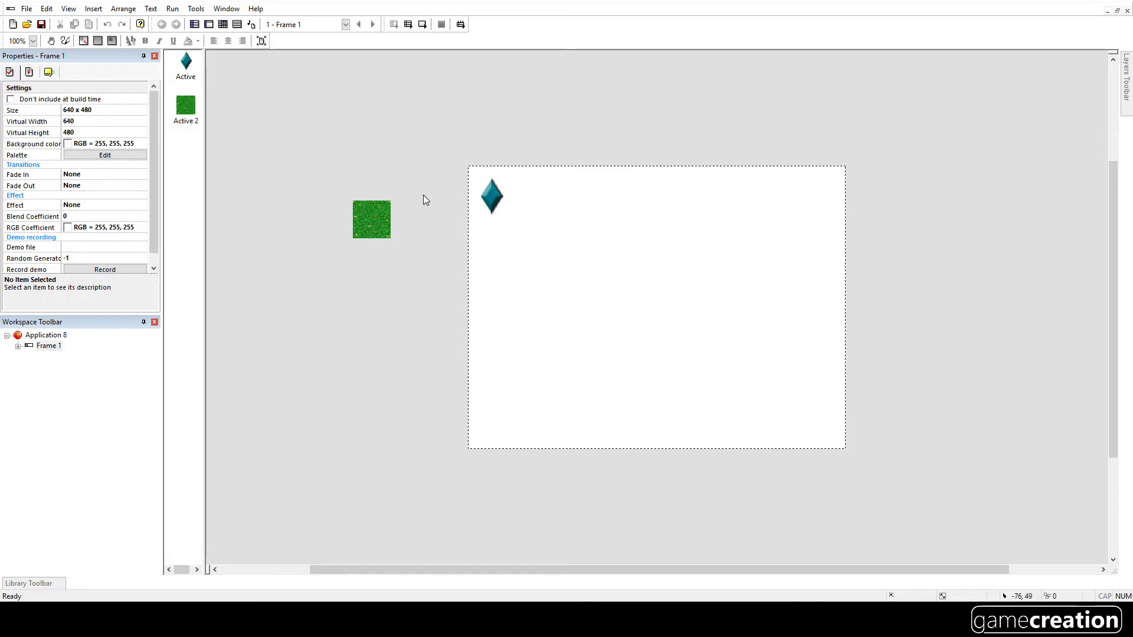
mouse_move(532, 152)
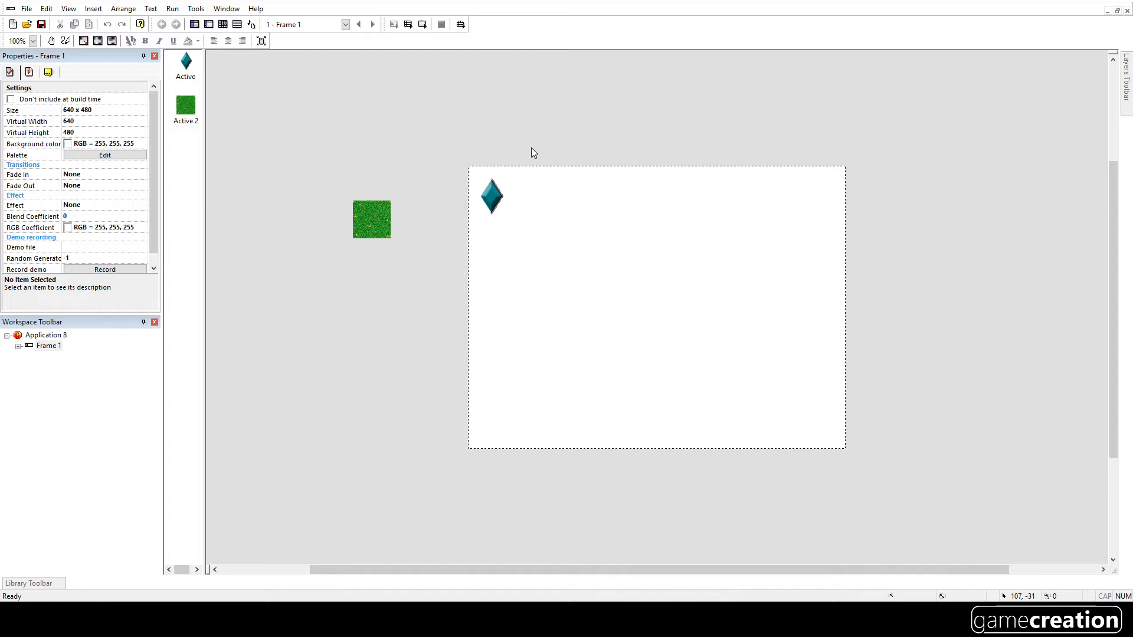
mouse_move(460, 441)
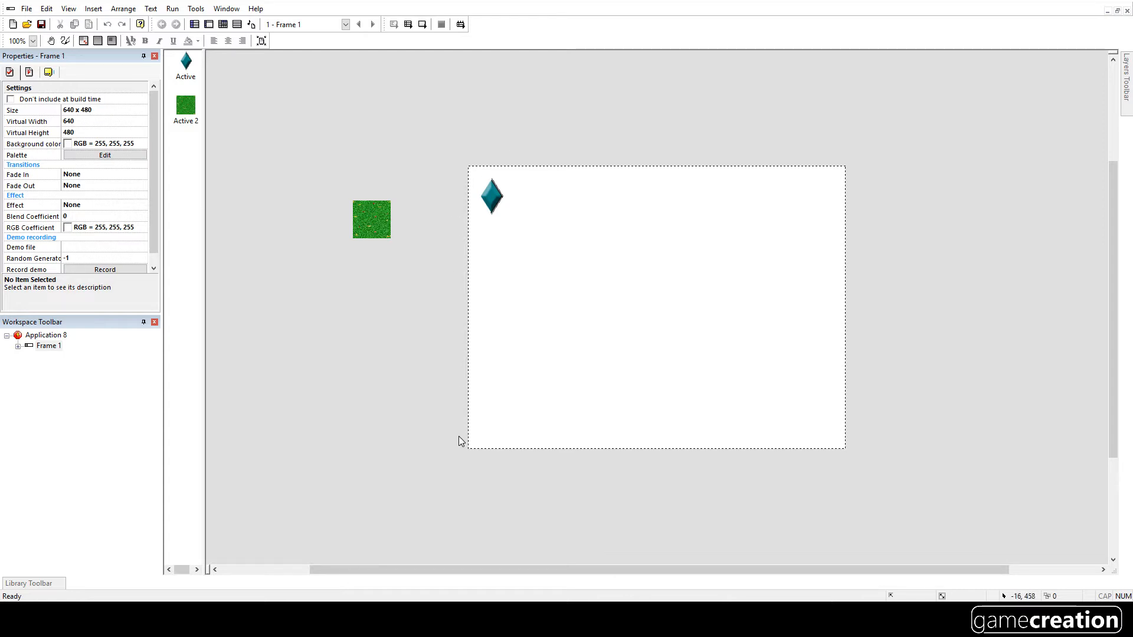
mouse_move(462, 180)
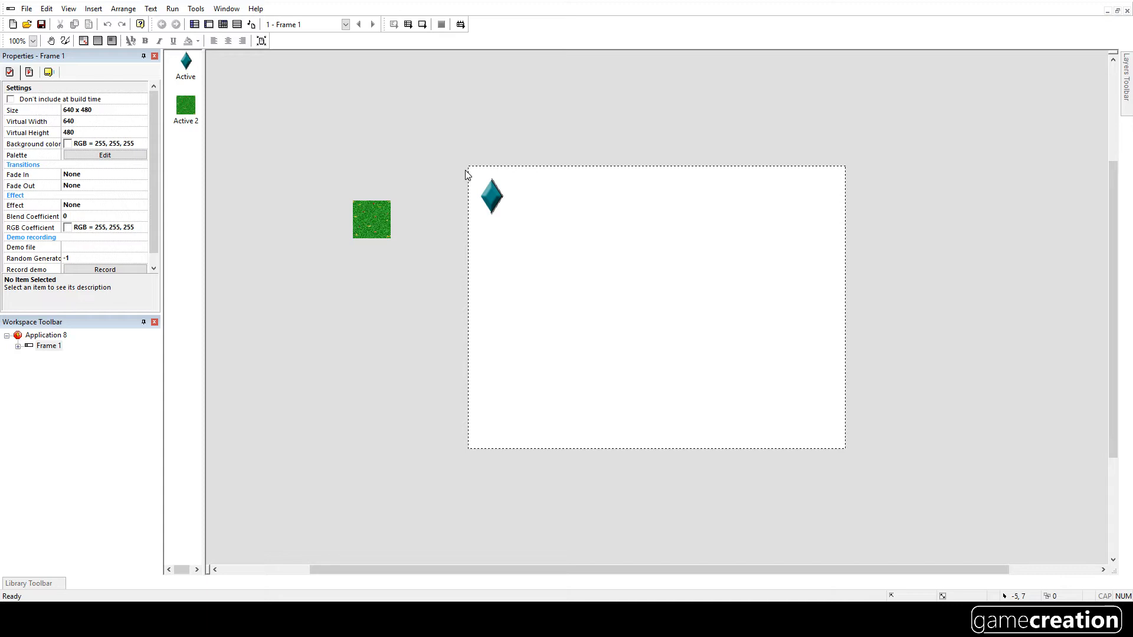
mouse_move(85, 129)
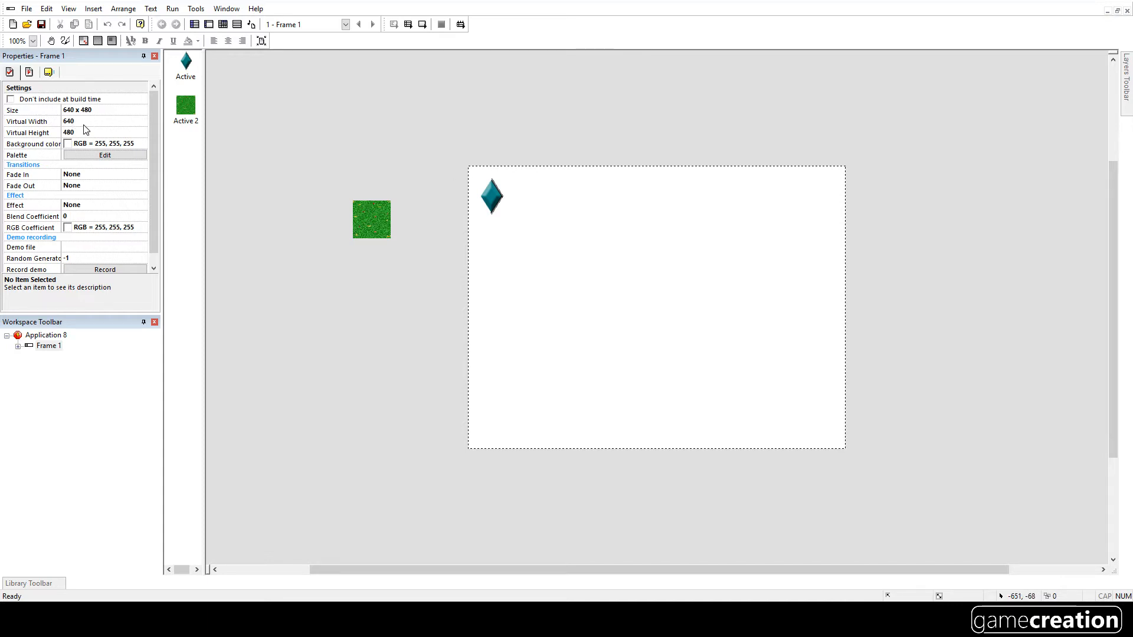
mouse_move(36, 130)
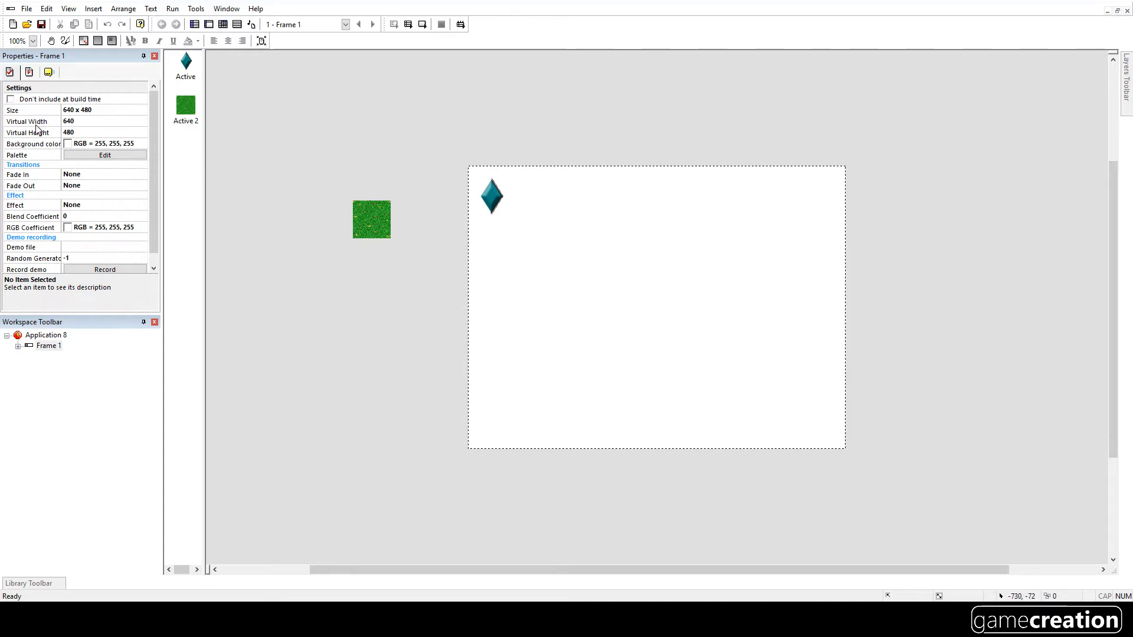
mouse_move(55, 130)
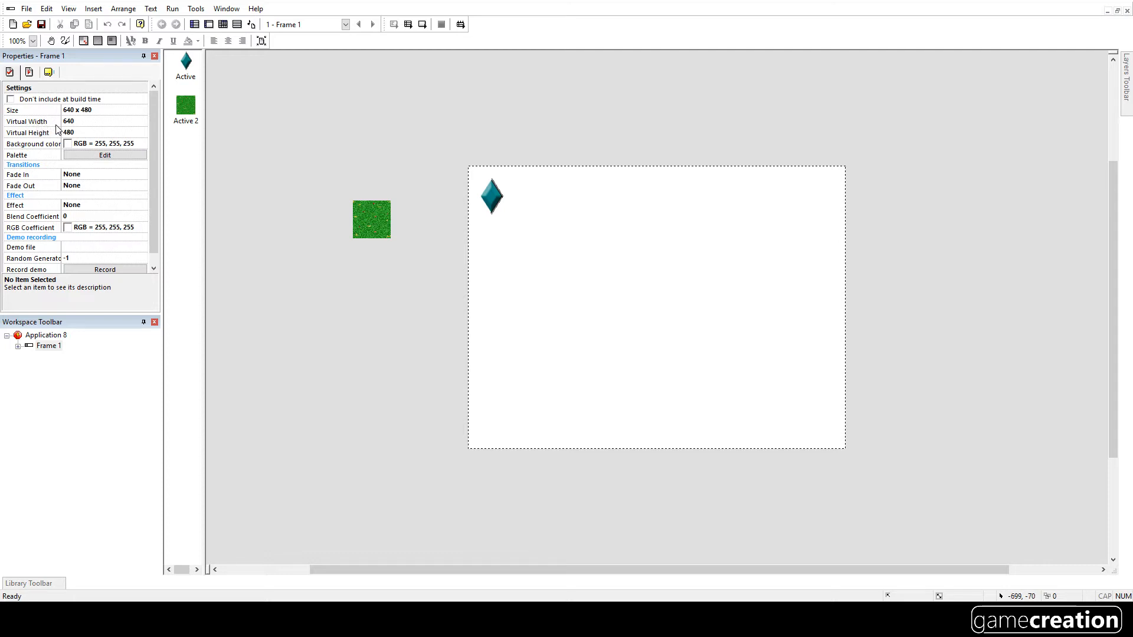
mouse_move(75, 131)
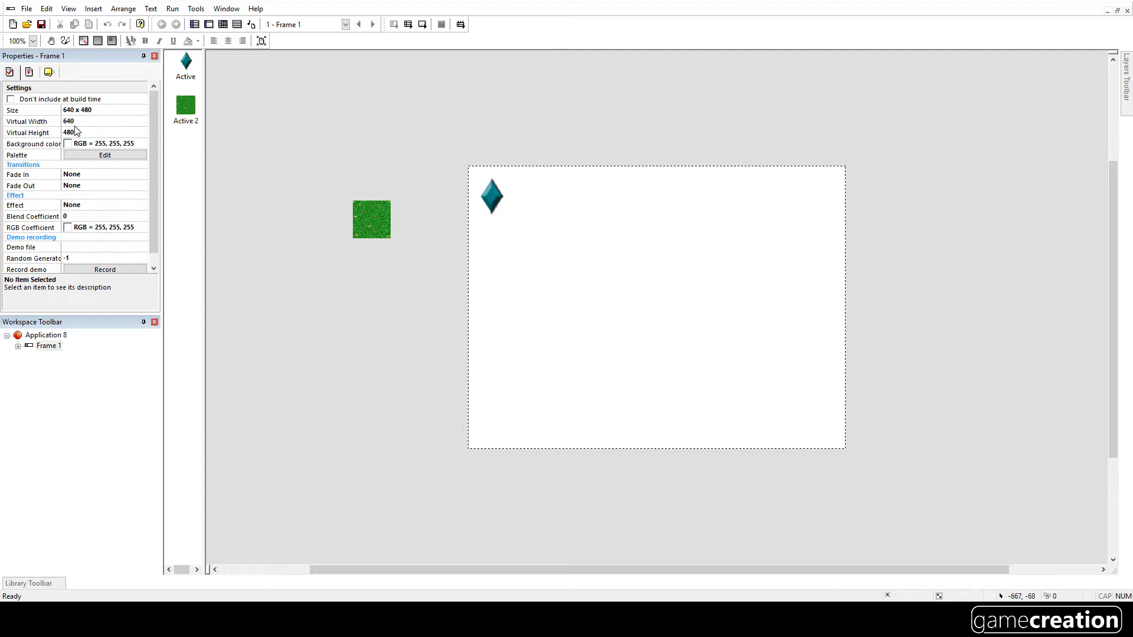
mouse_move(84, 121)
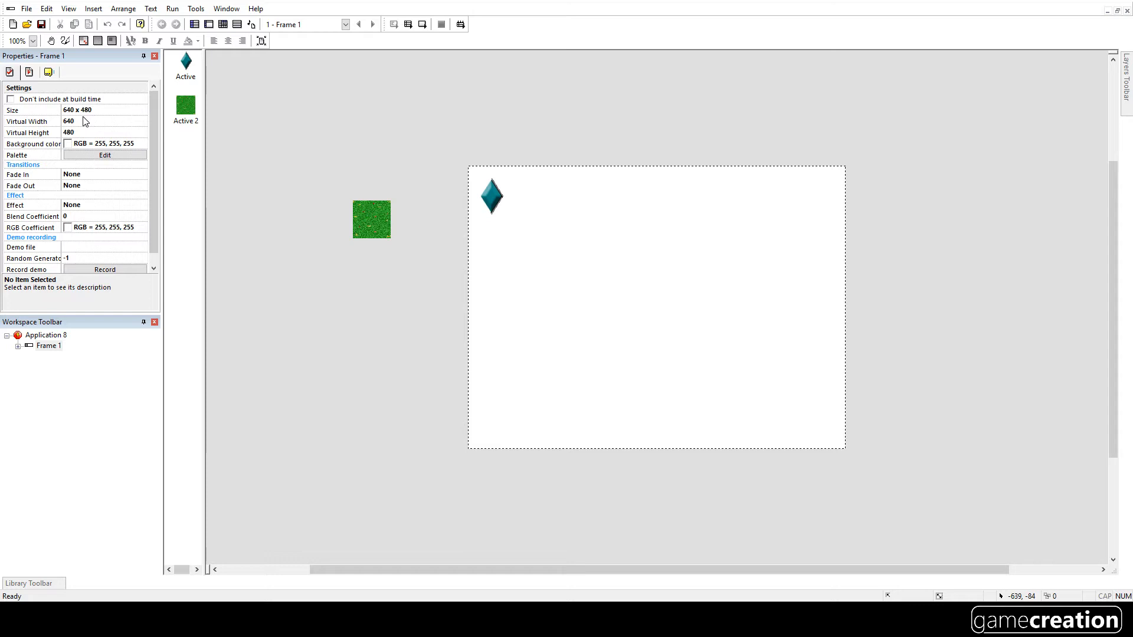
mouse_move(78, 131)
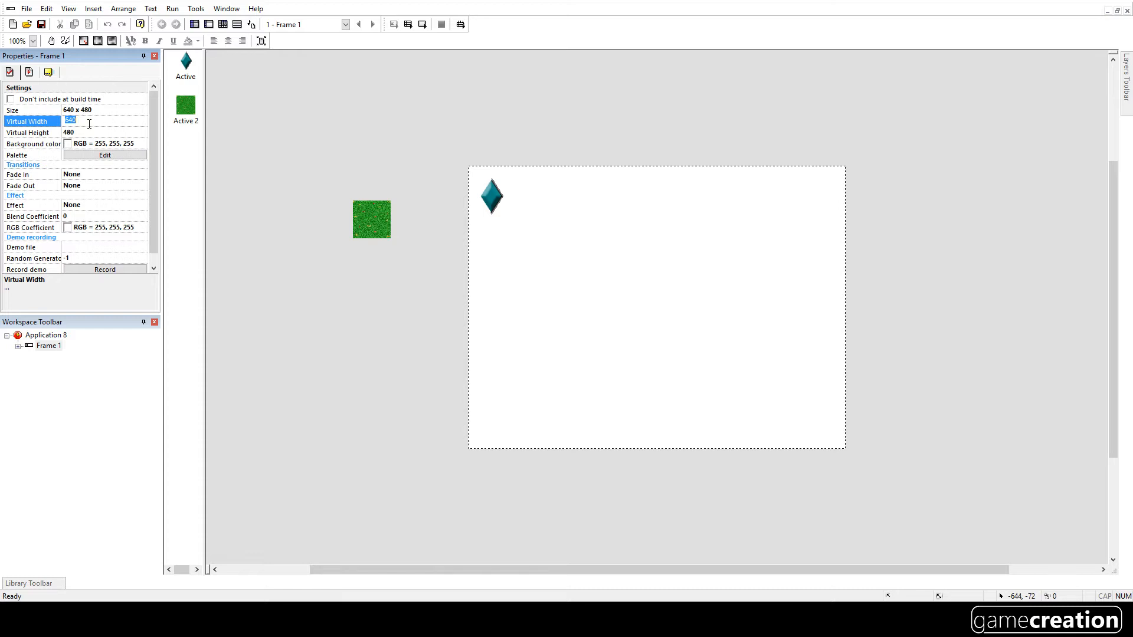
Step: Enter 1280 as the frame's Virtual Width to double the scrollable area
type("1280")
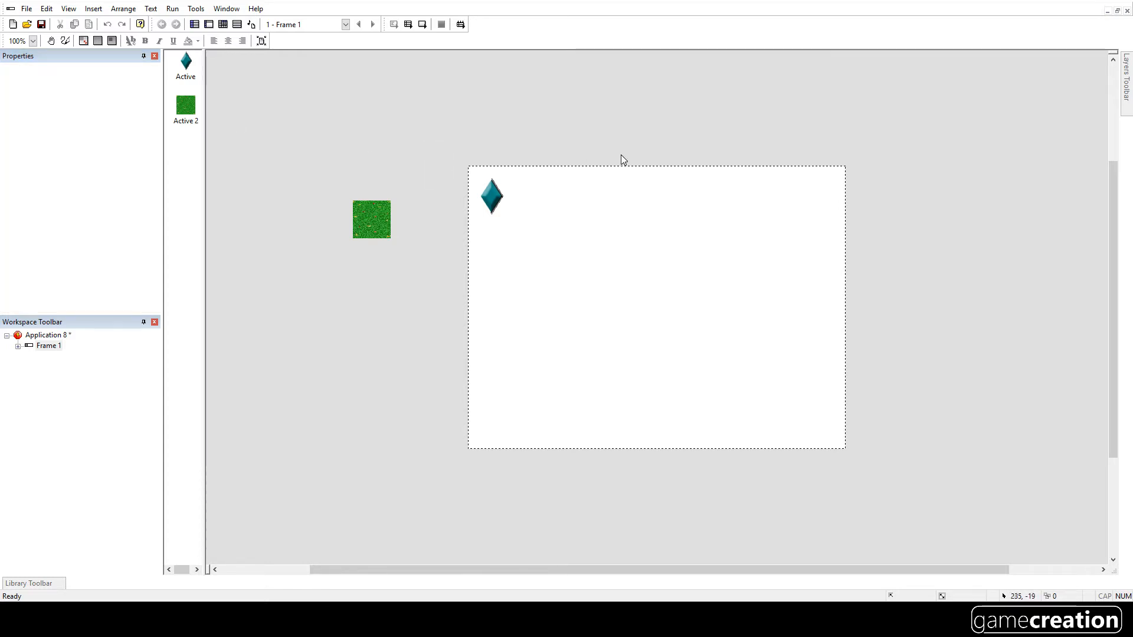
mouse_move(613, 166)
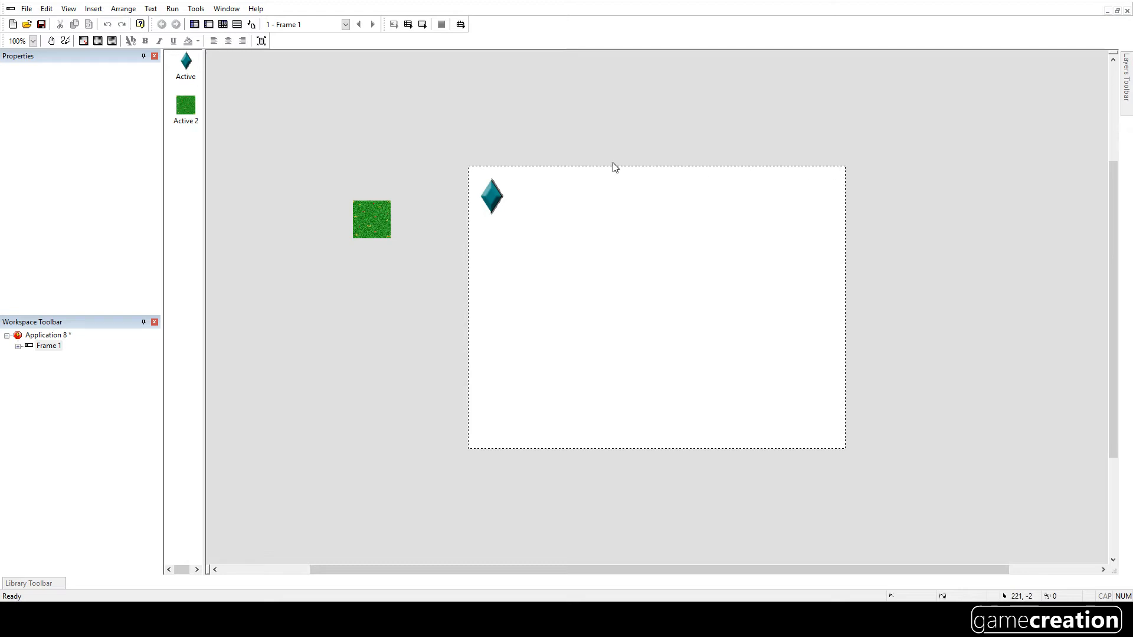
mouse_move(758, 181)
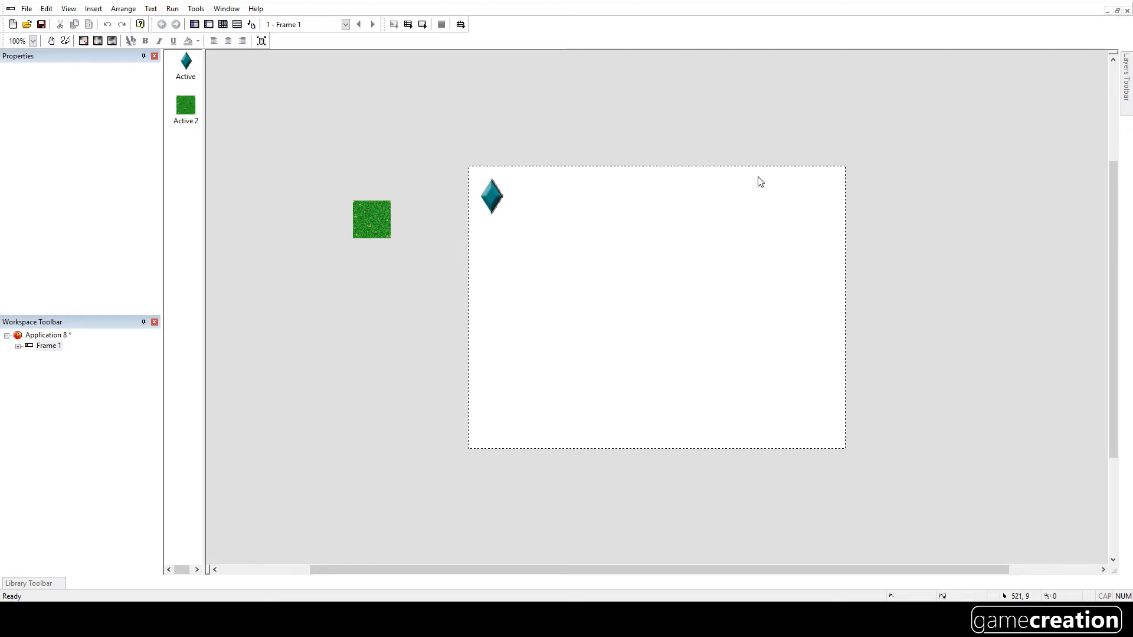
mouse_move(405, 157)
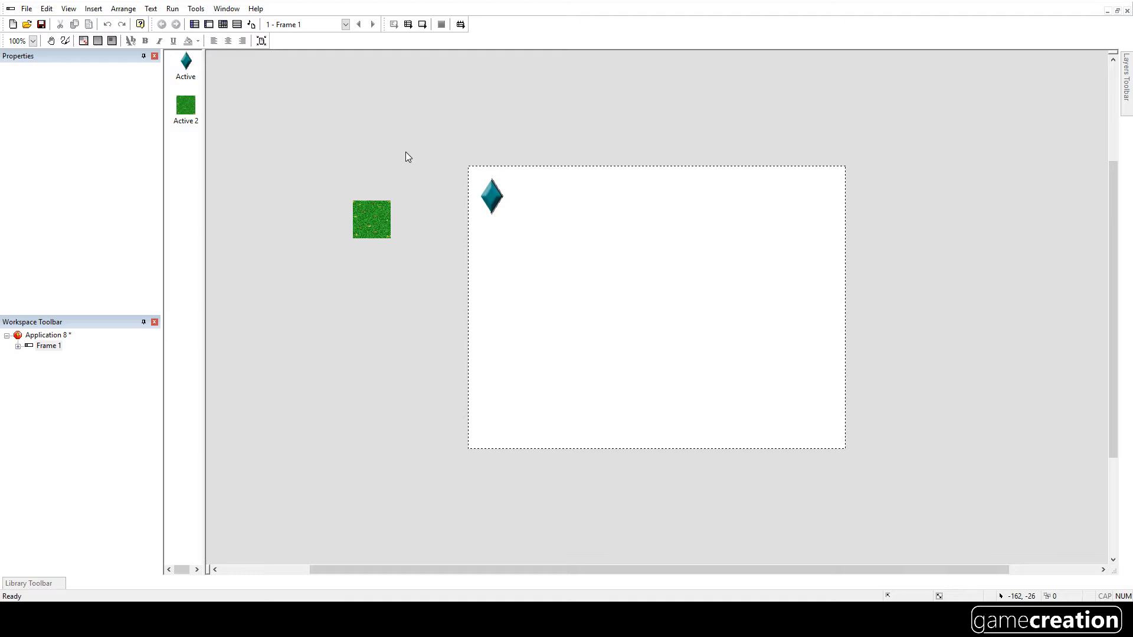
mouse_move(54, 345)
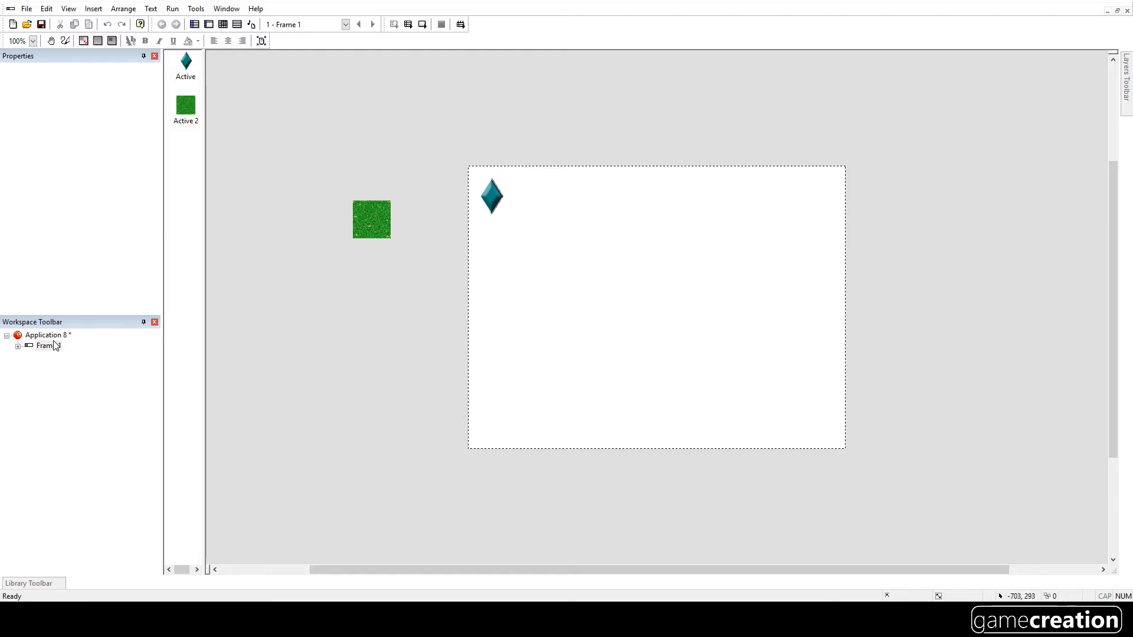
left_click(47, 345)
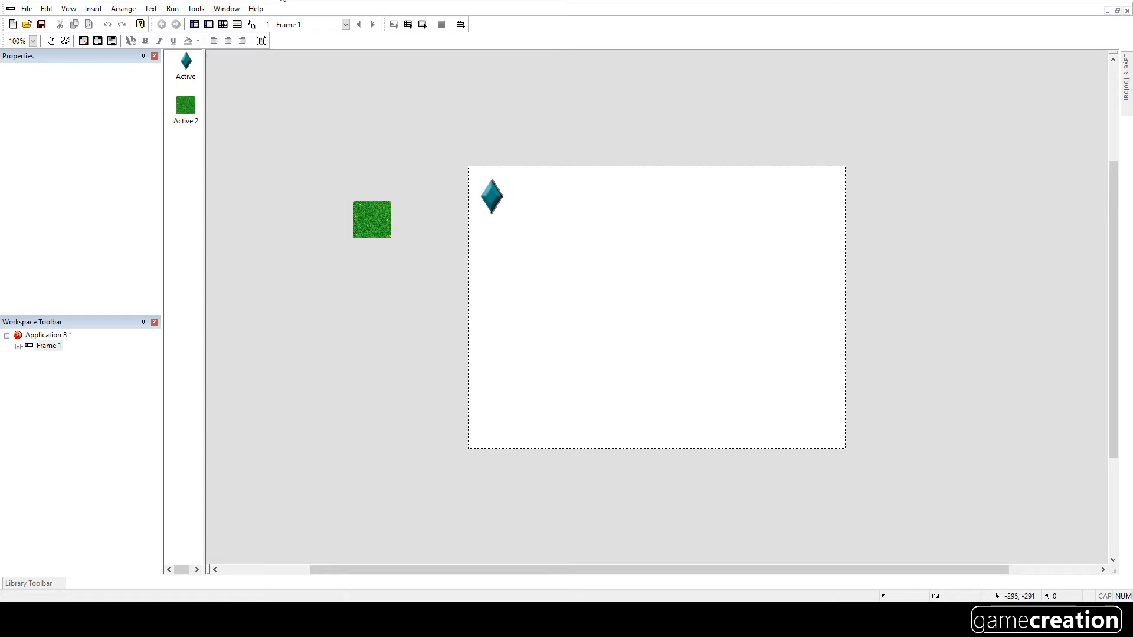
left_click(162, 24)
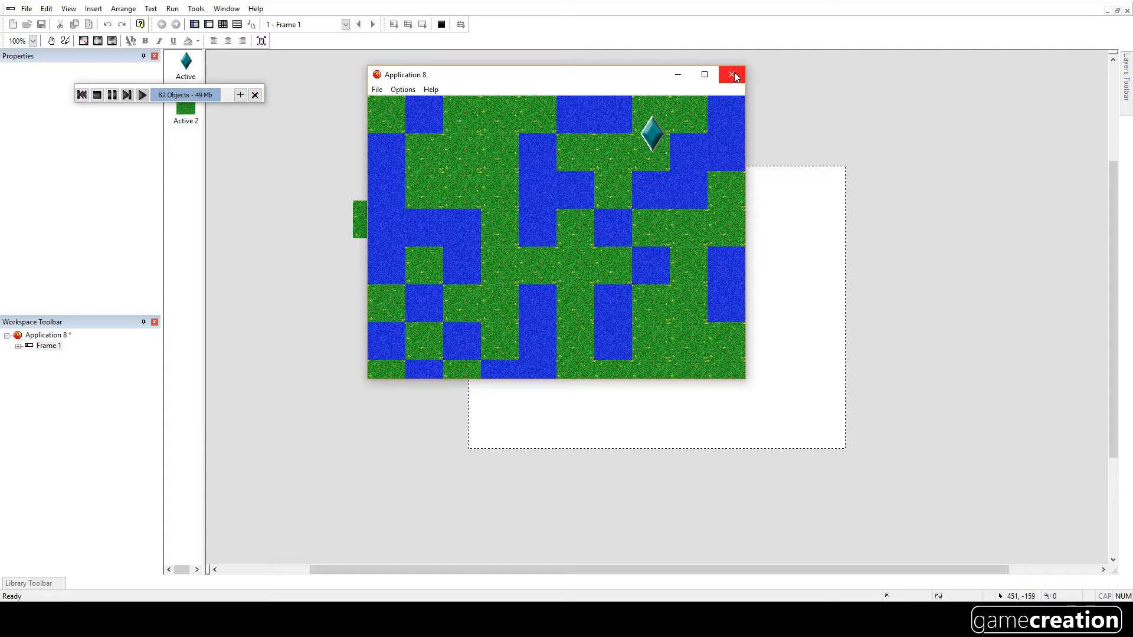
left_click(731, 74)
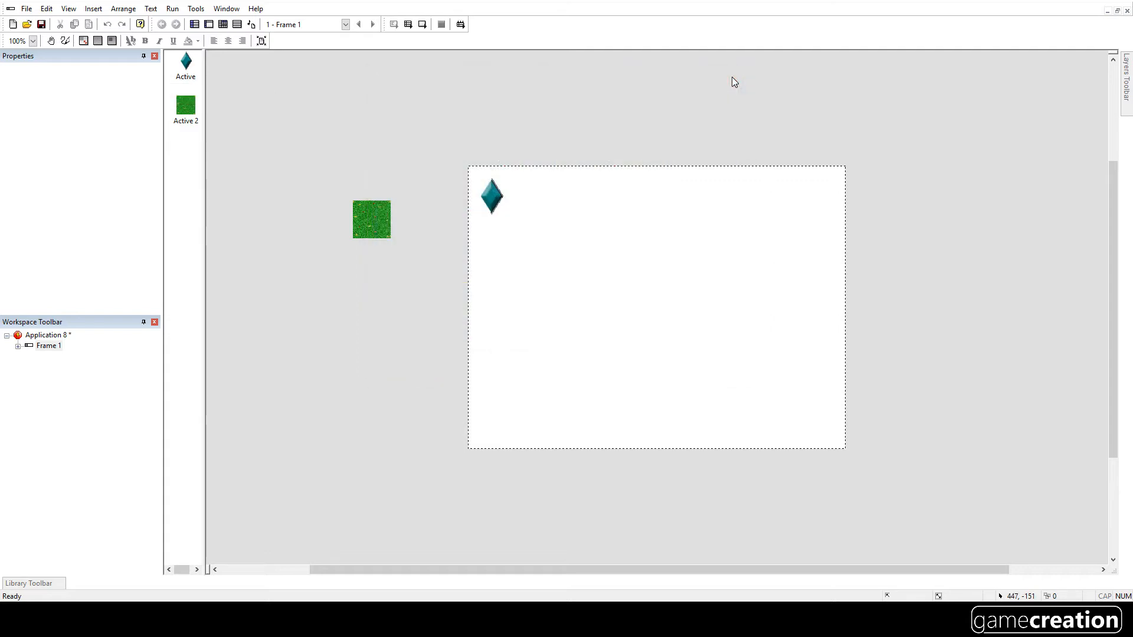
mouse_move(466, 168)
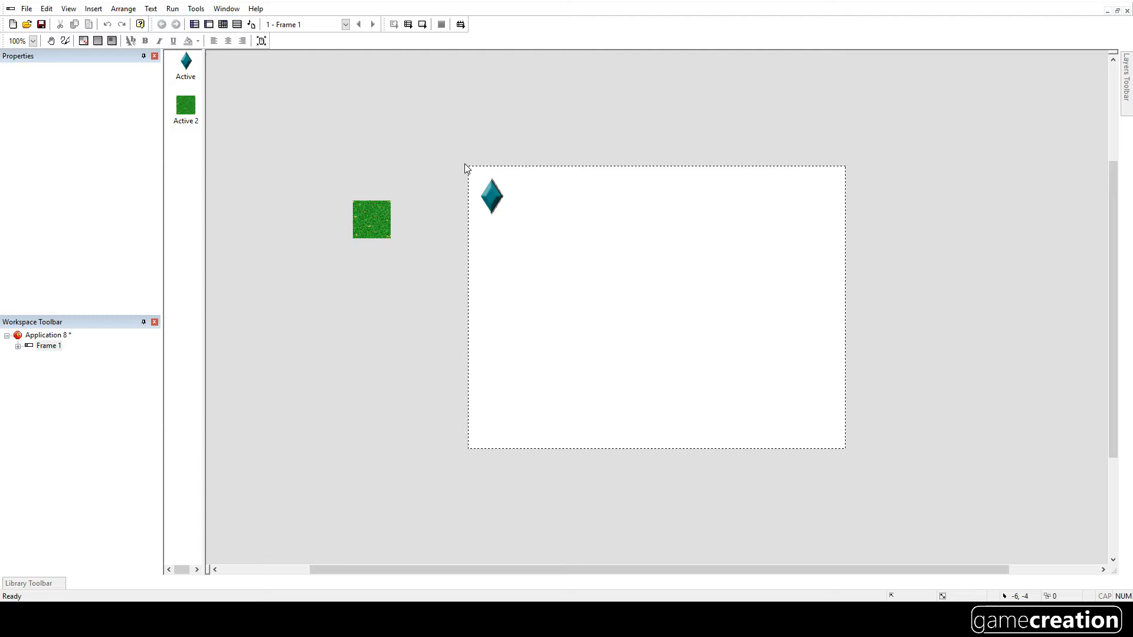
mouse_move(967, 170)
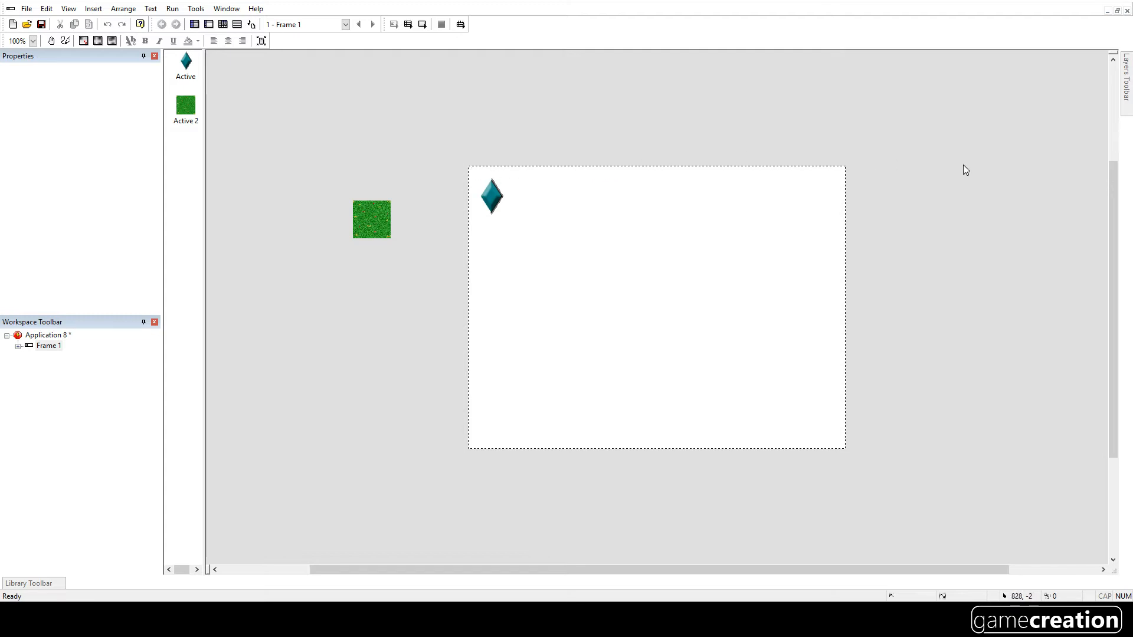
mouse_move(480, 217)
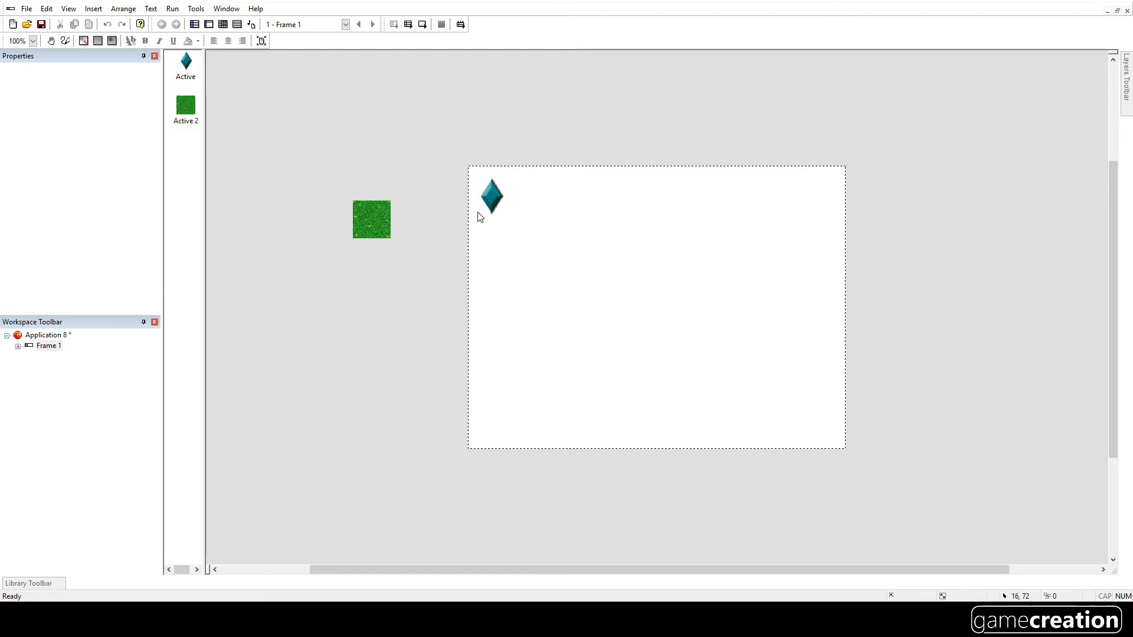
mouse_move(480, 299)
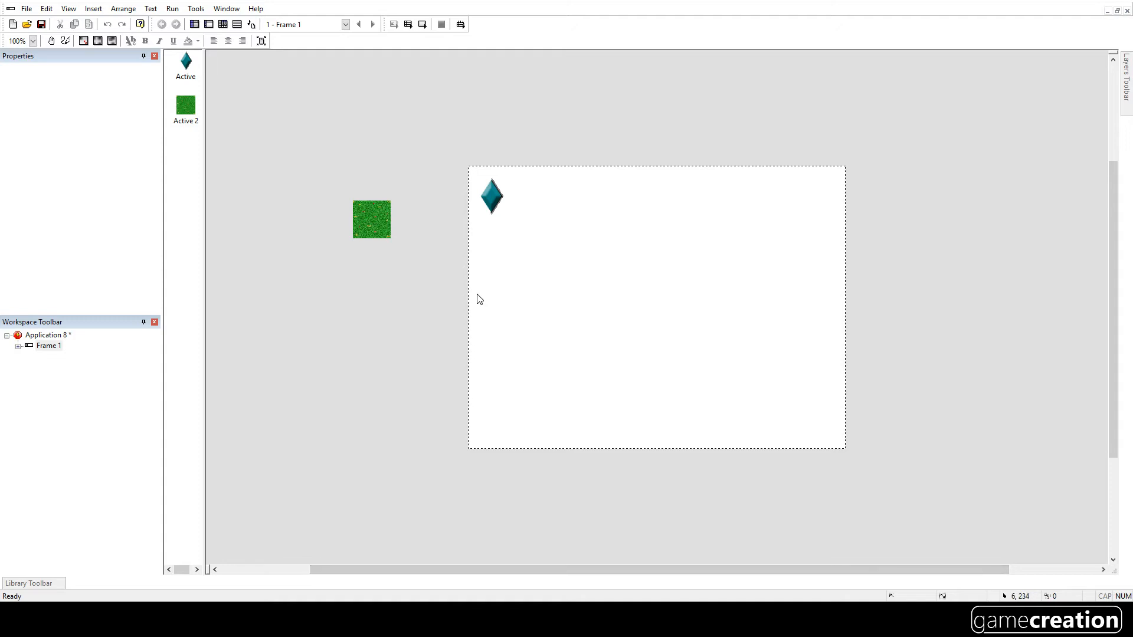
mouse_move(340, 137)
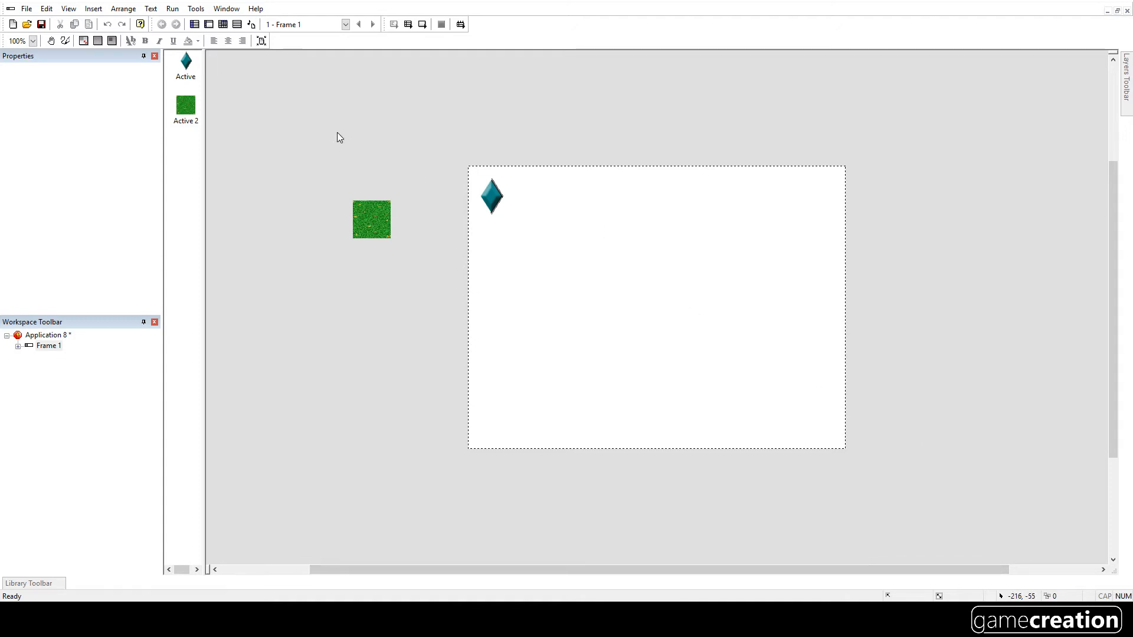
mouse_move(258, 91)
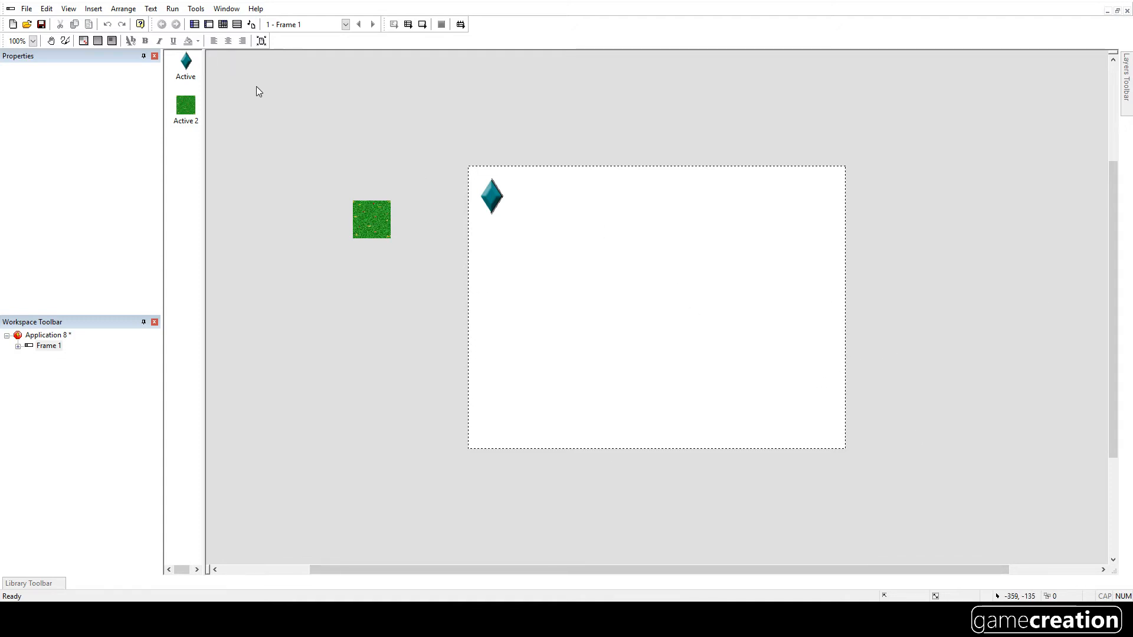
mouse_move(584, 231)
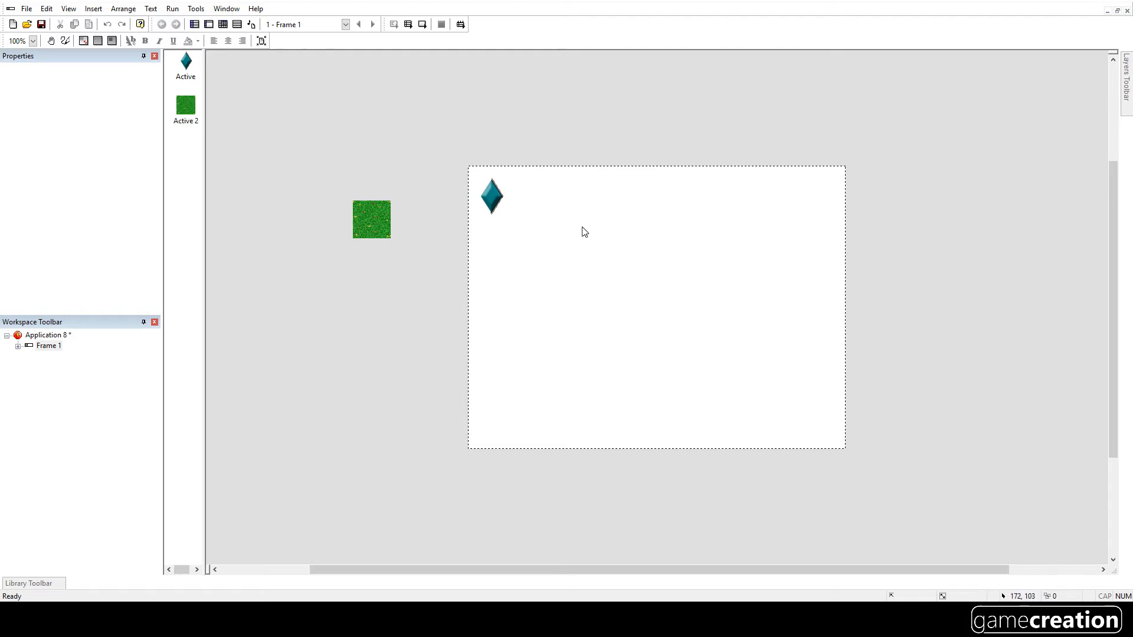
mouse_move(259, 24)
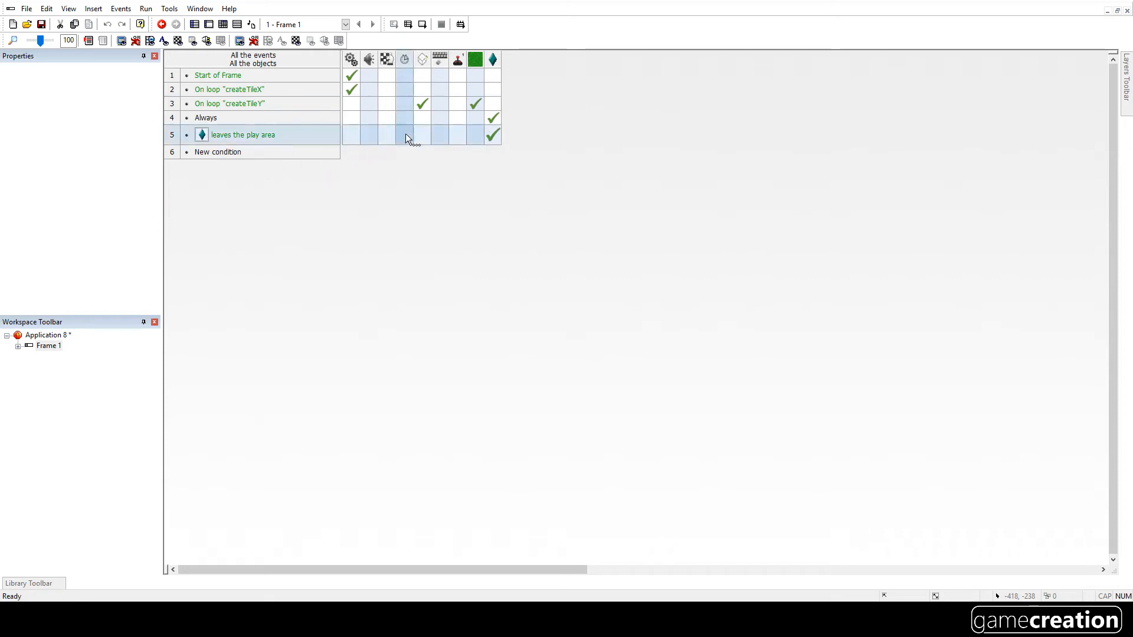
Step: Add an Always action: Scrollings > Center window position in frame
left_click(217, 118)
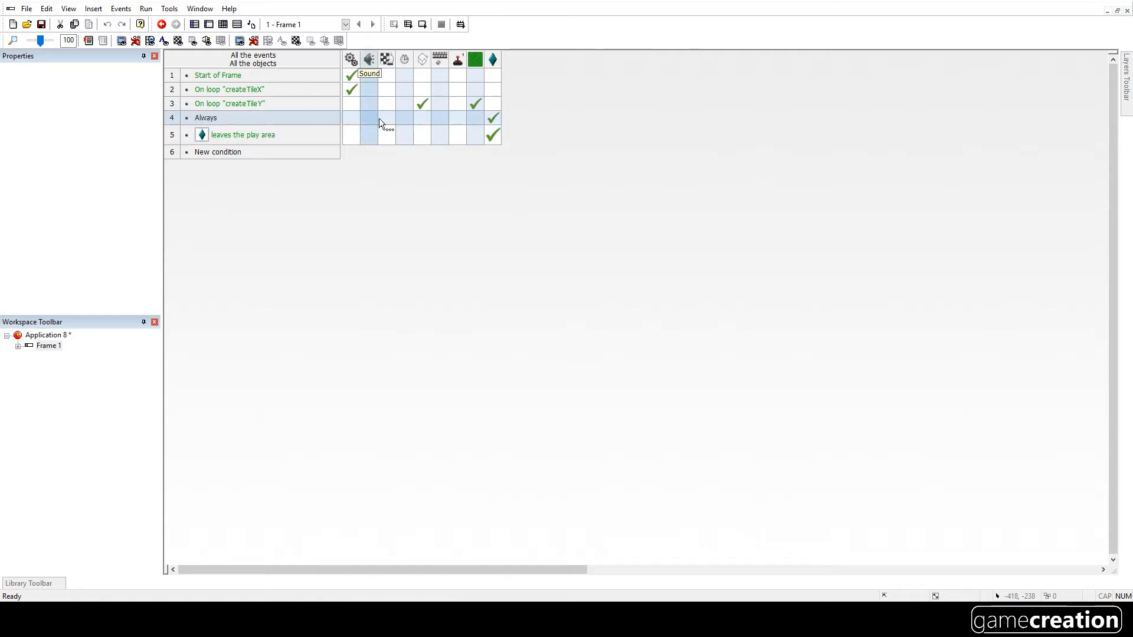
mouse_move(493, 59)
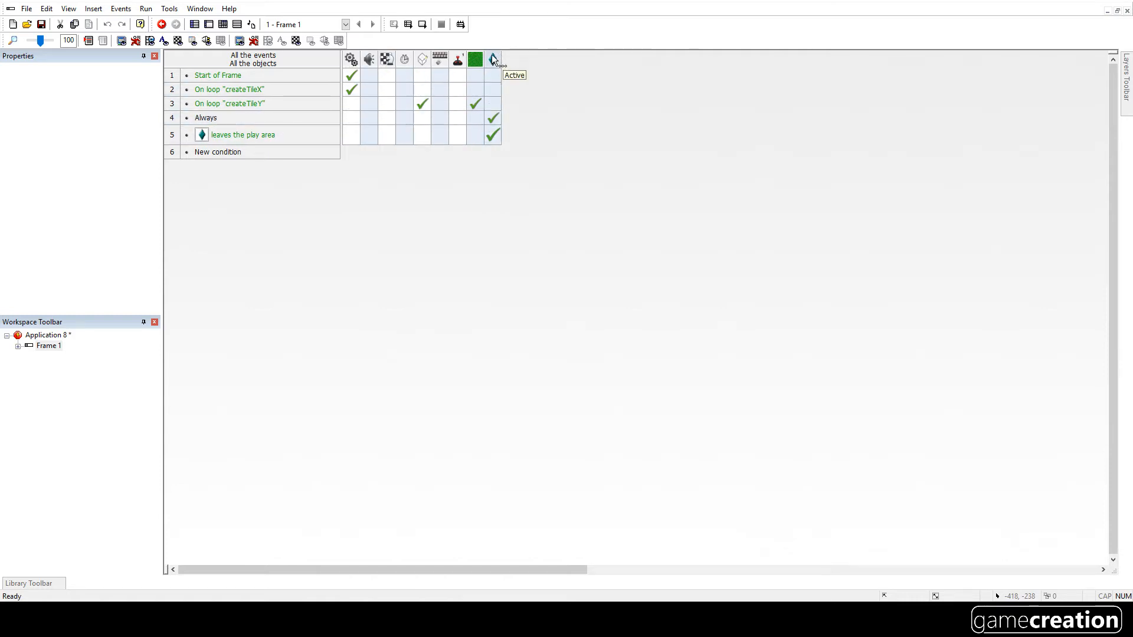
mouse_move(385, 123)
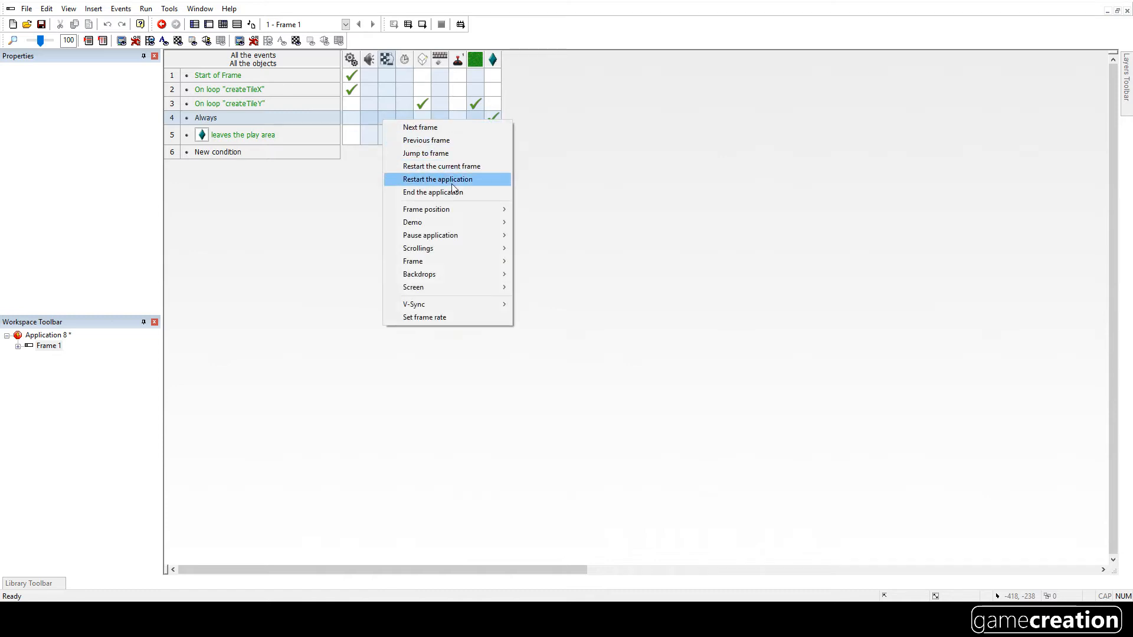
mouse_move(451, 181)
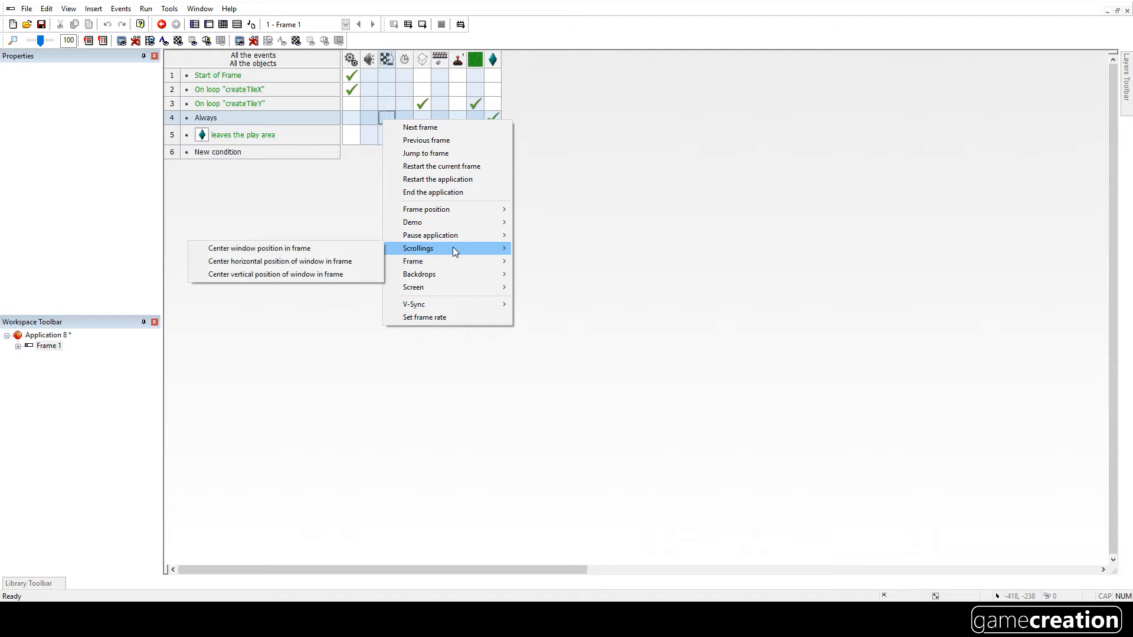
mouse_move(281, 261)
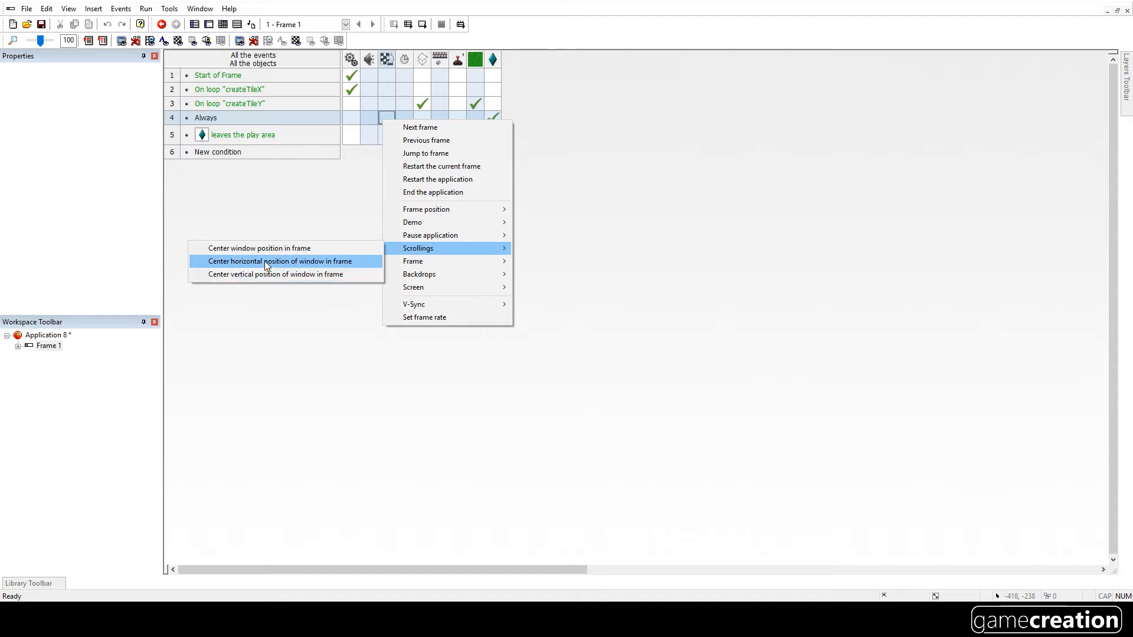
mouse_move(264, 273)
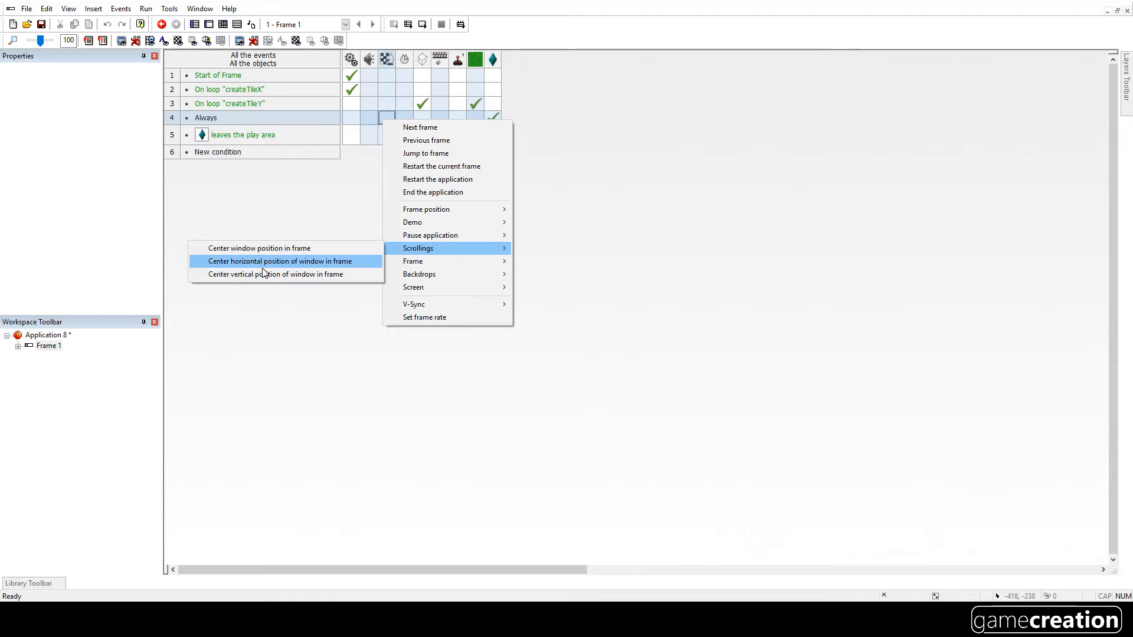
mouse_move(259, 248)
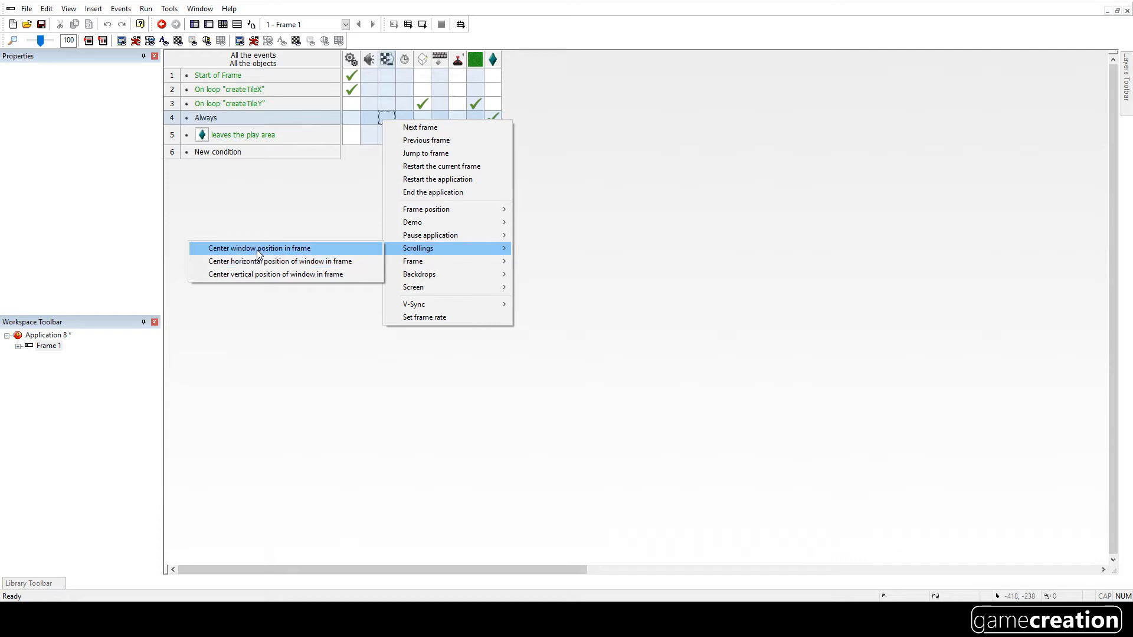
mouse_move(266, 252)
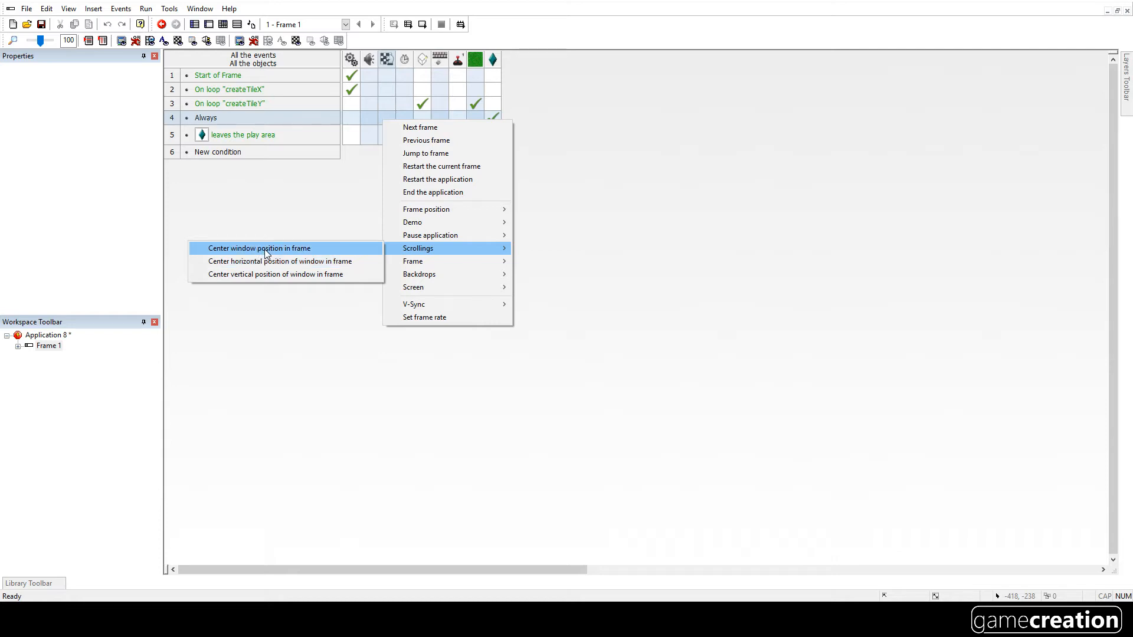
mouse_move(223, 254)
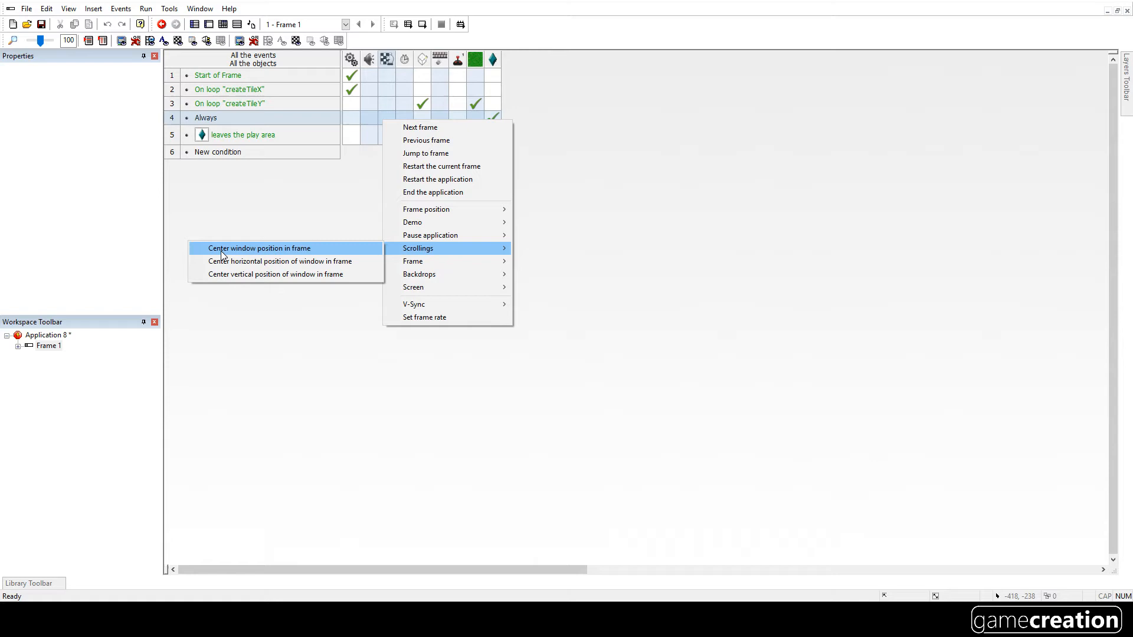
left_click(258, 248)
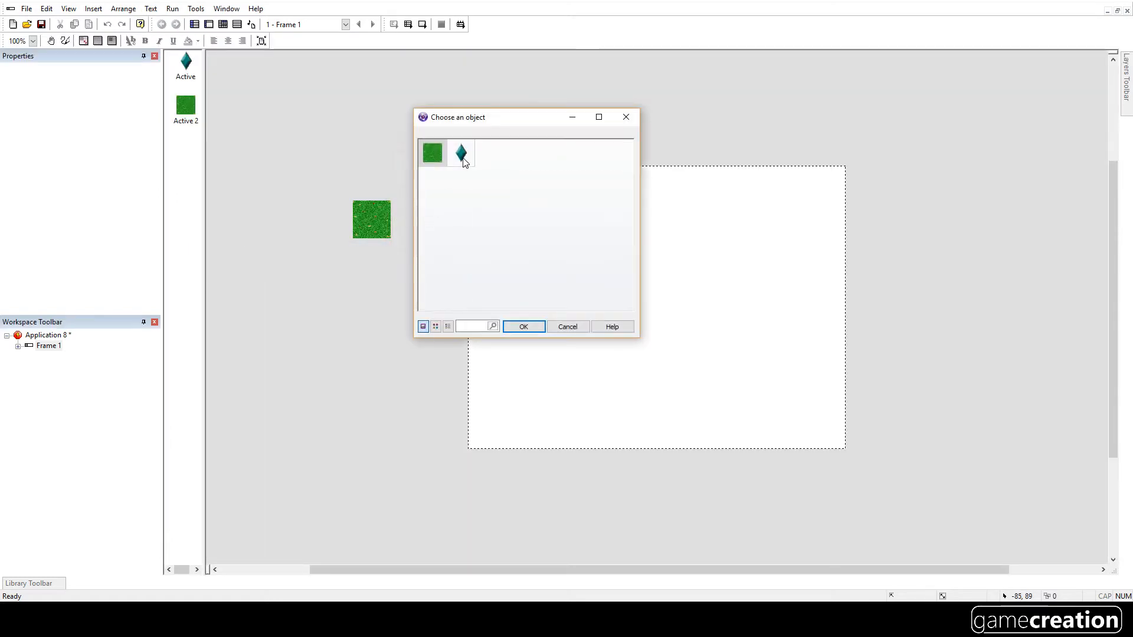
Step: Centre the window on the diamond Active object at offset X 0, Y 0
left_click_drag(459, 116, 660, 129)
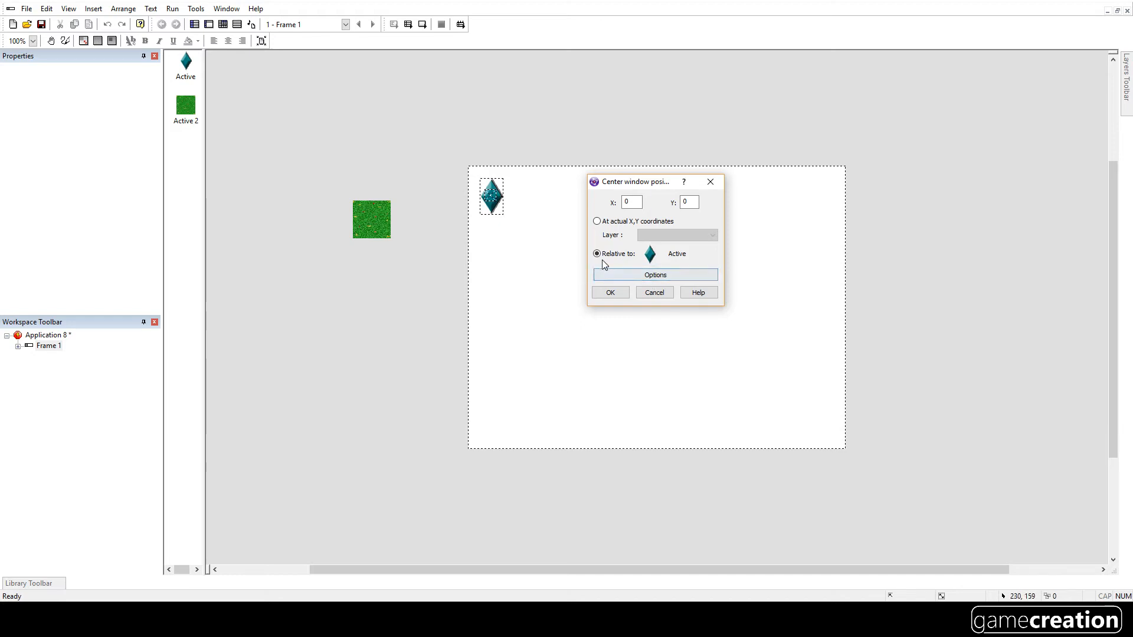
mouse_move(677, 184)
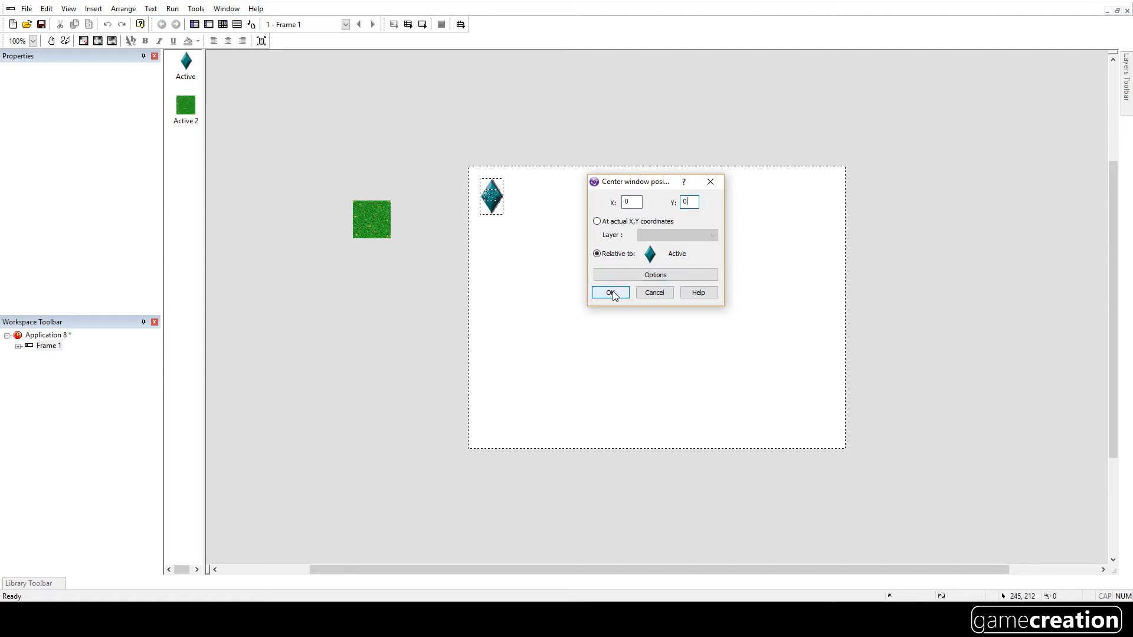
left_click(609, 293)
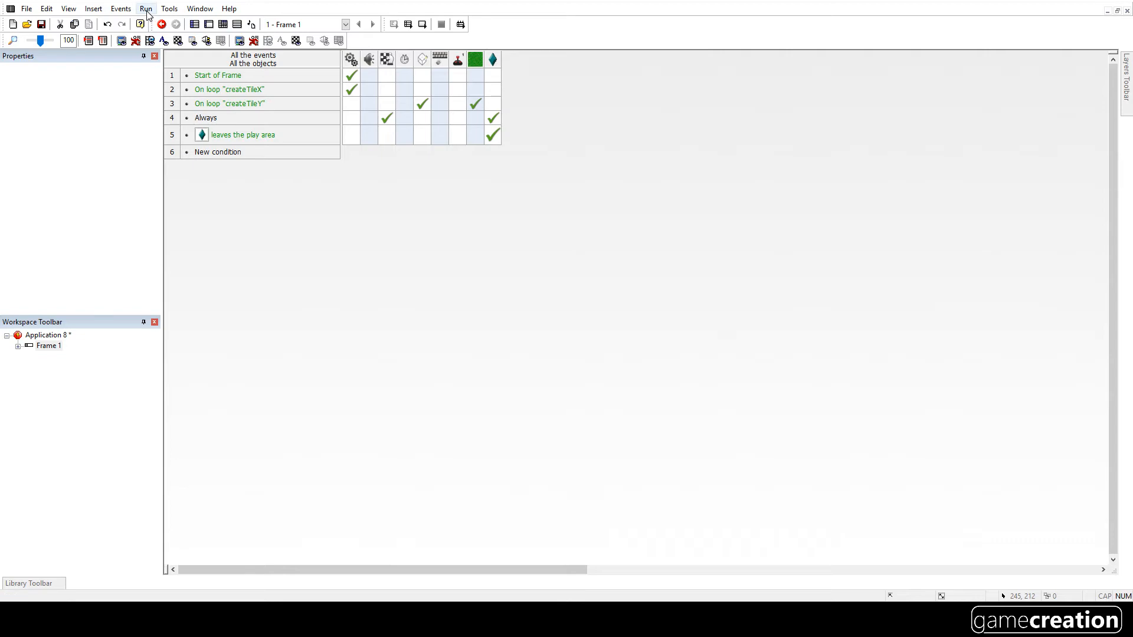
left_click(162, 24)
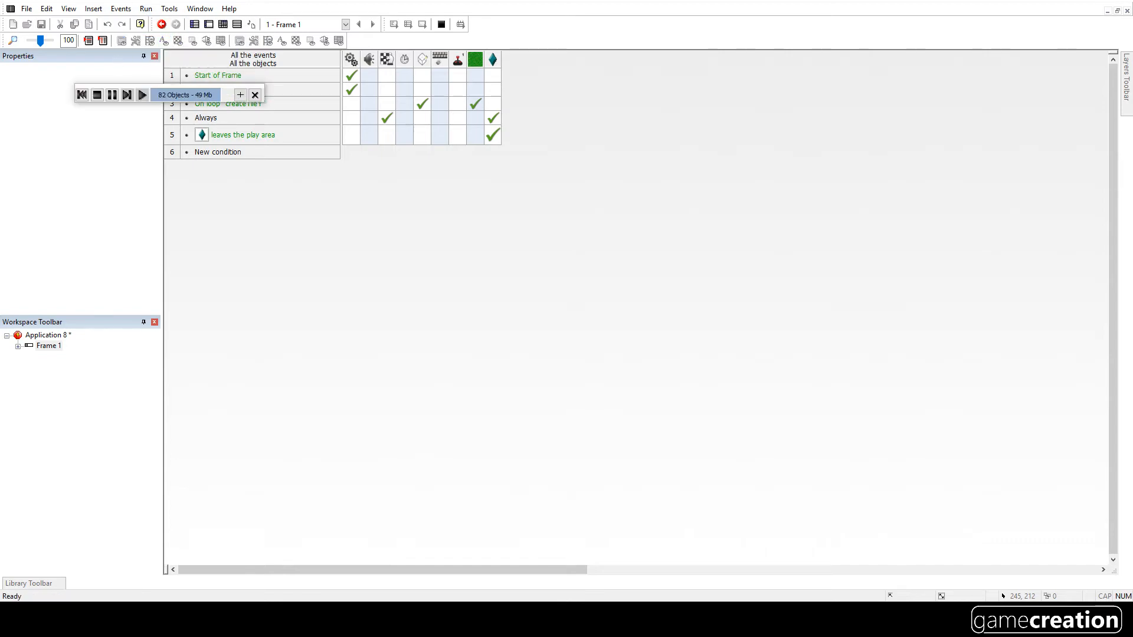
left_click(143, 94)
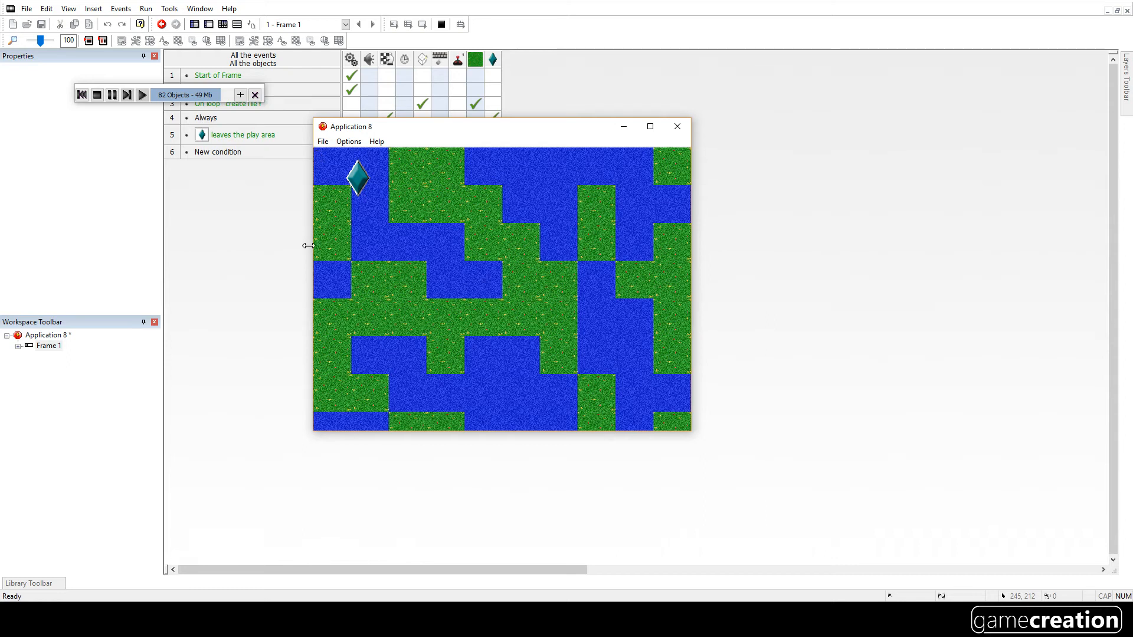
mouse_move(356, 214)
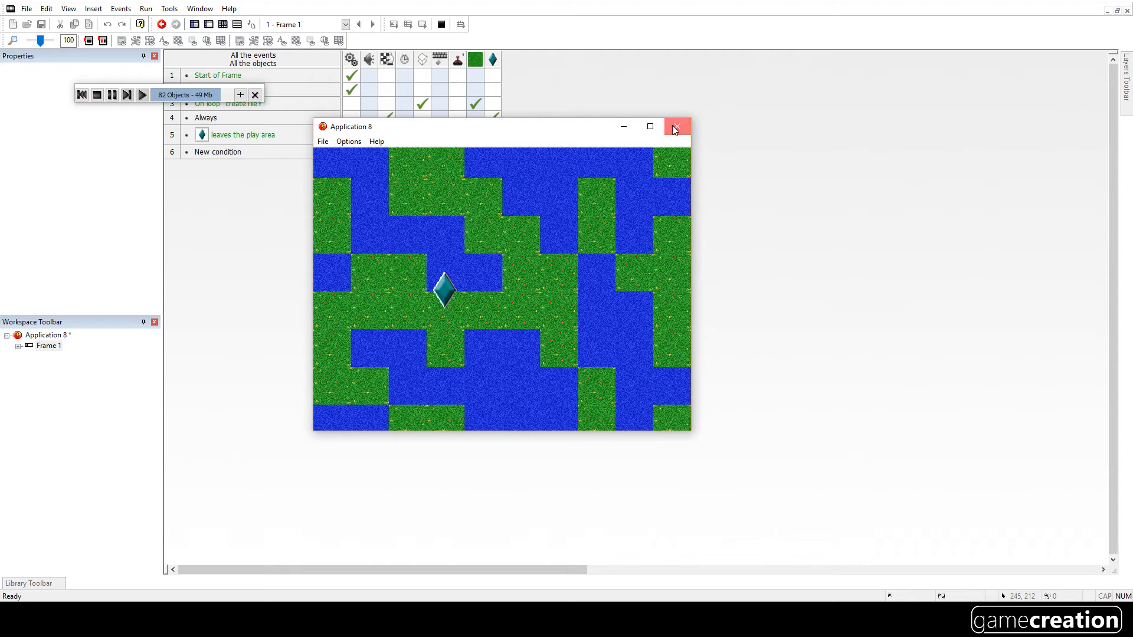
left_click(675, 126)
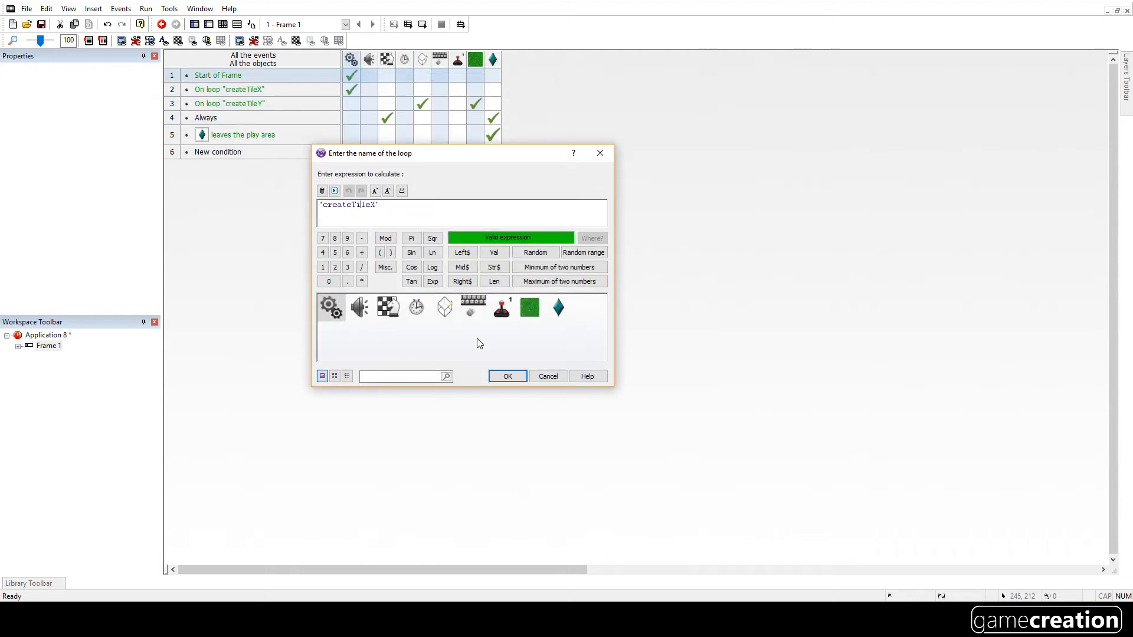
Step: Keep the createTileX loop name and edit its number of repetitions
left_click(506, 375)
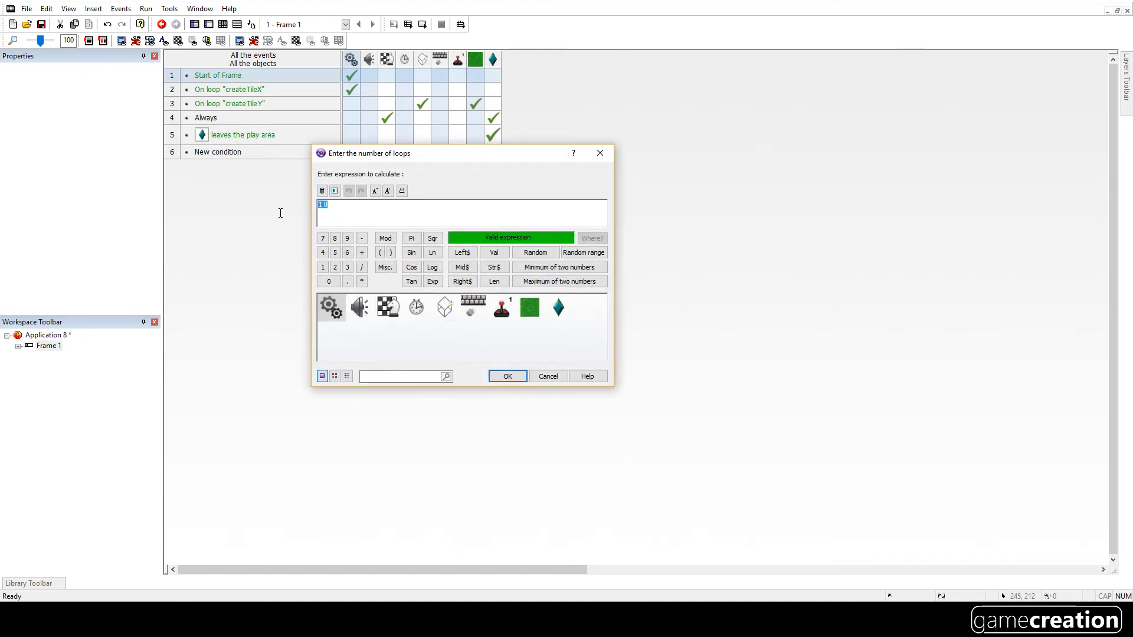
left_click(506, 375)
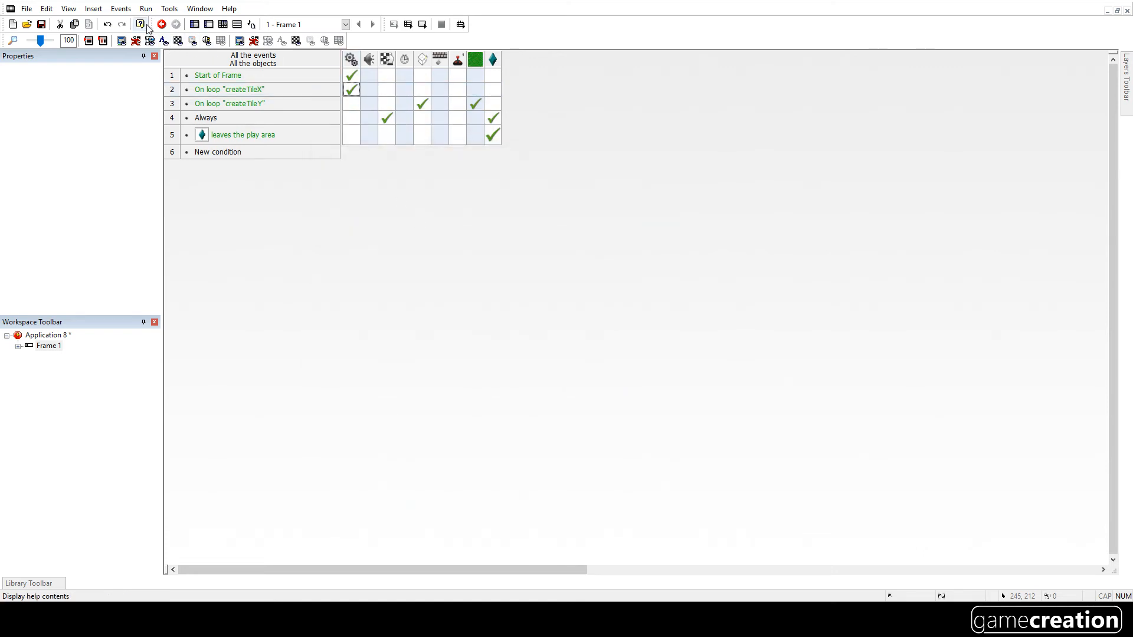
Step: Run the frame and move the player around the enlarged grass-and-water map
left_click(162, 23)
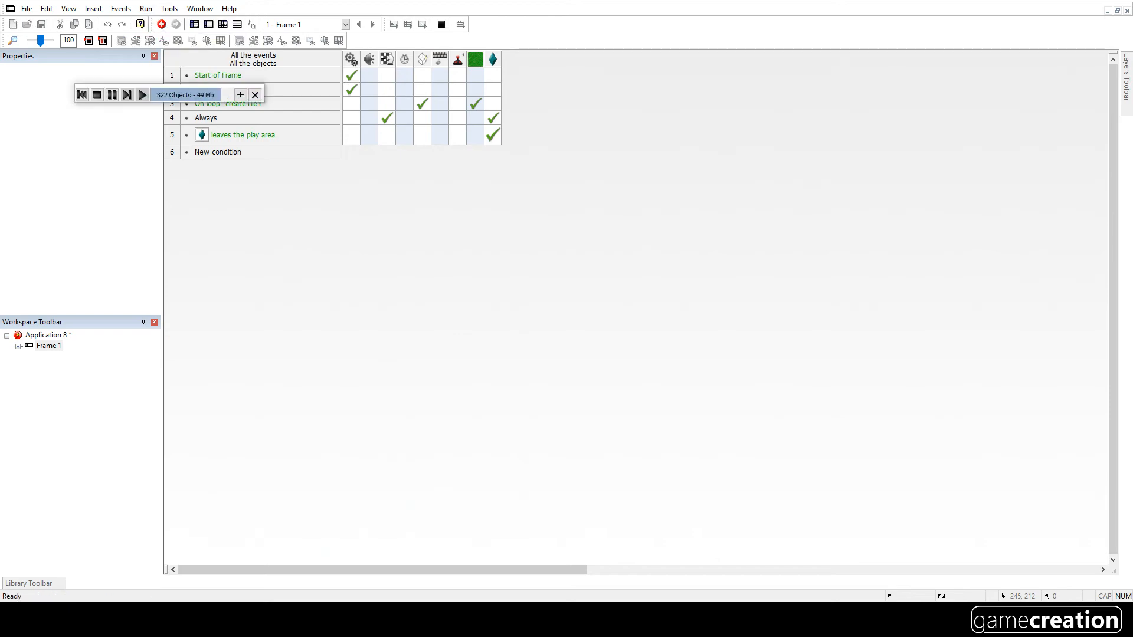
left_click(143, 94)
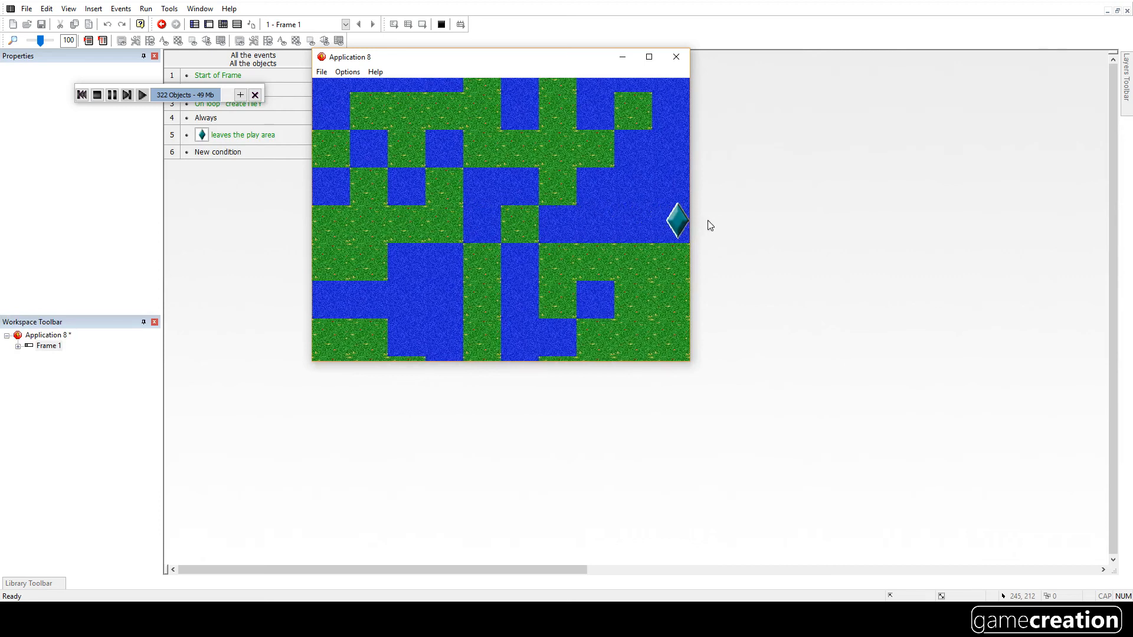
mouse_move(691, 188)
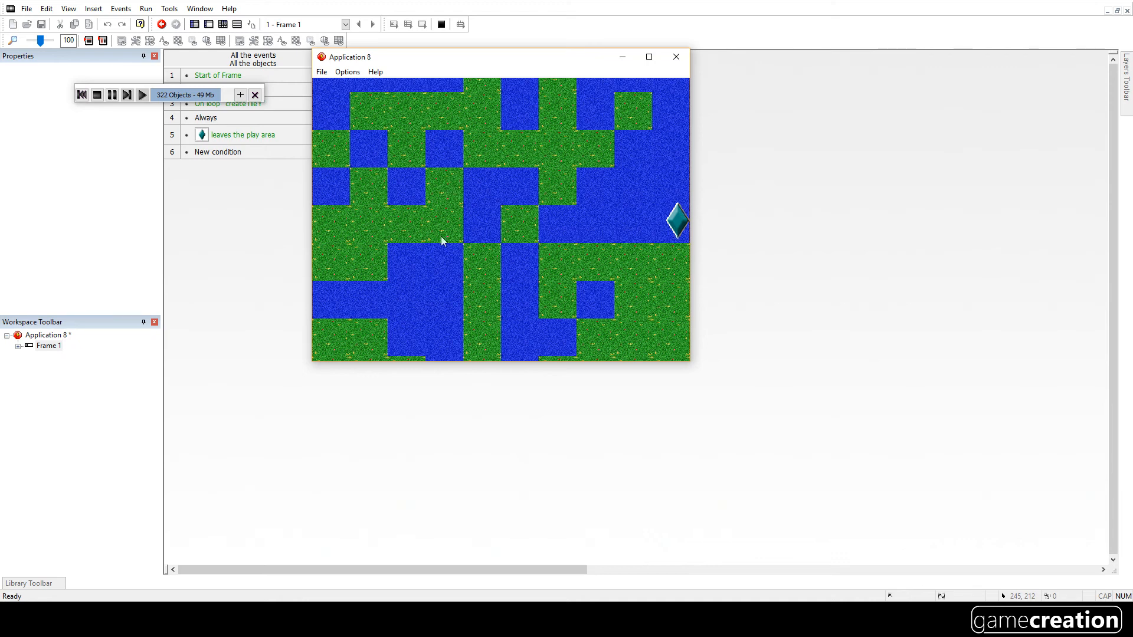
mouse_move(650, 185)
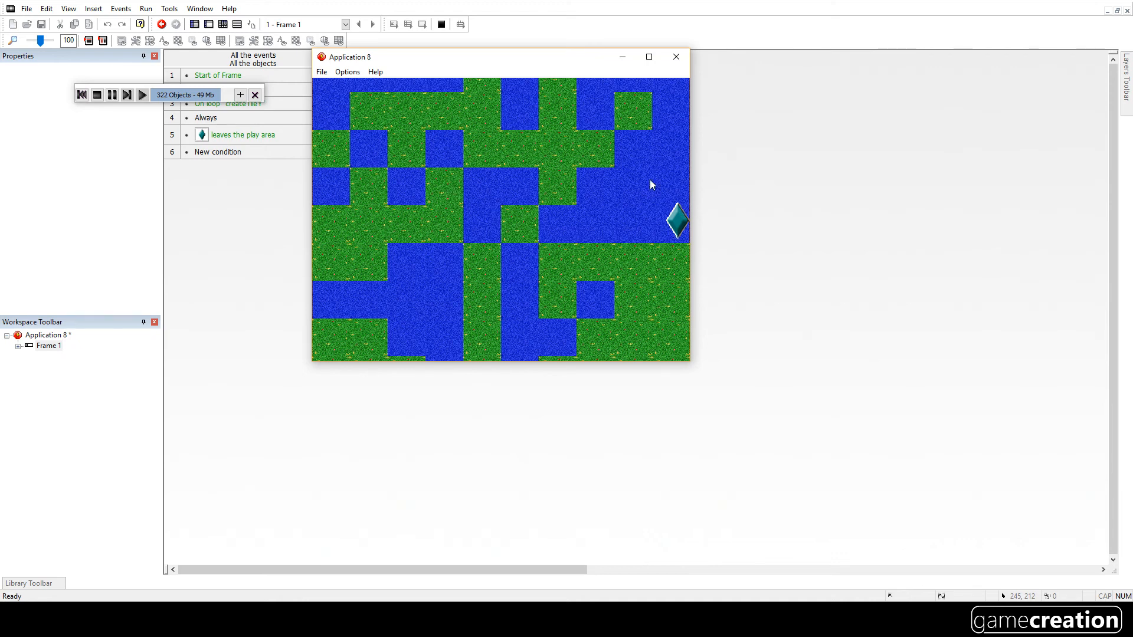